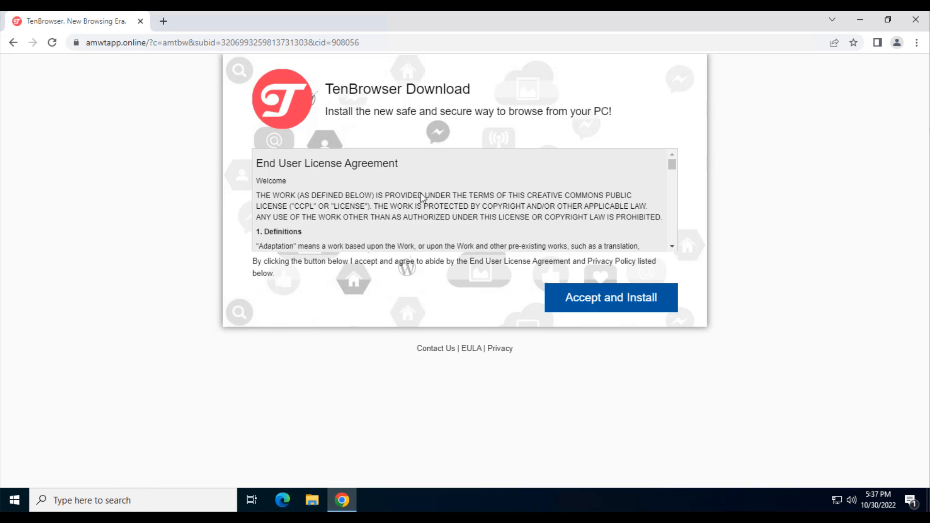
mouse_move(555, 333)
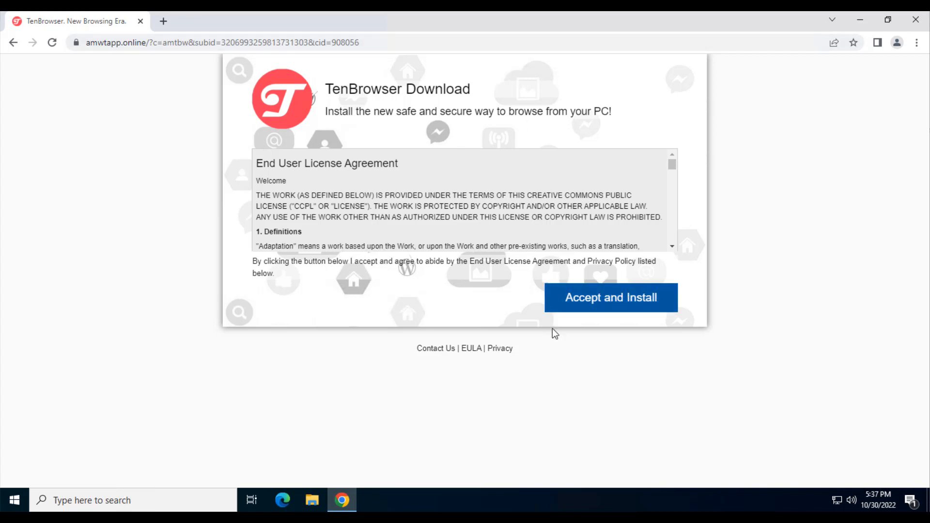
mouse_move(234, 148)
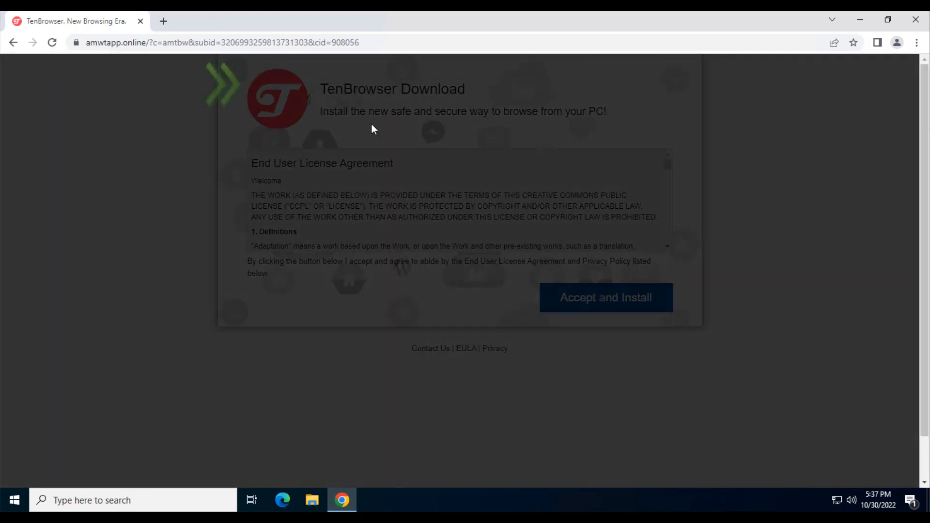
mouse_move(475, 286)
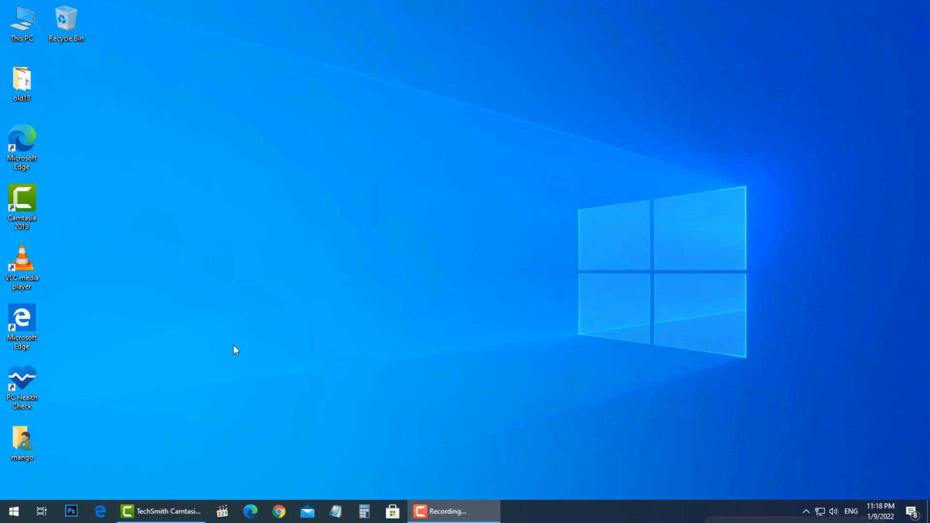
Launch Task Scheduler from Start search and view the GoogleUpdateTaskMachineCore task's Actions
text(sch)
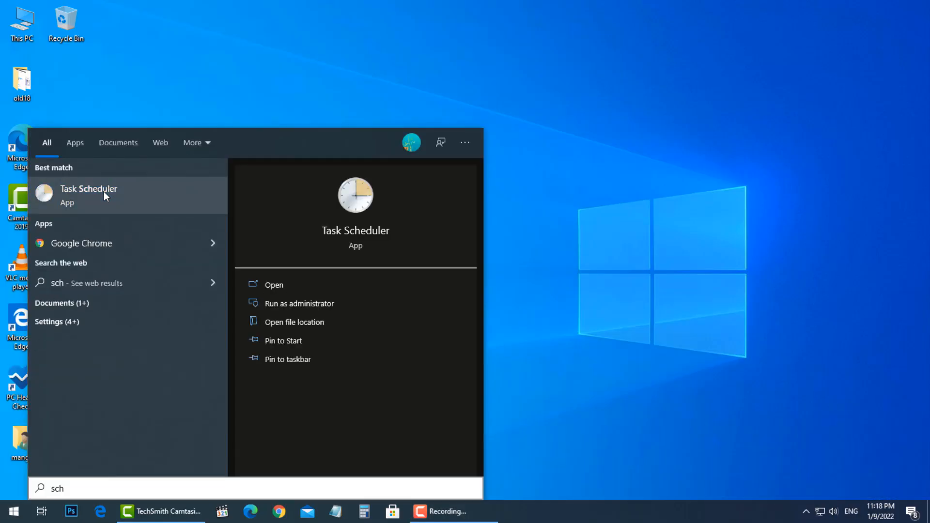
click(89, 195)
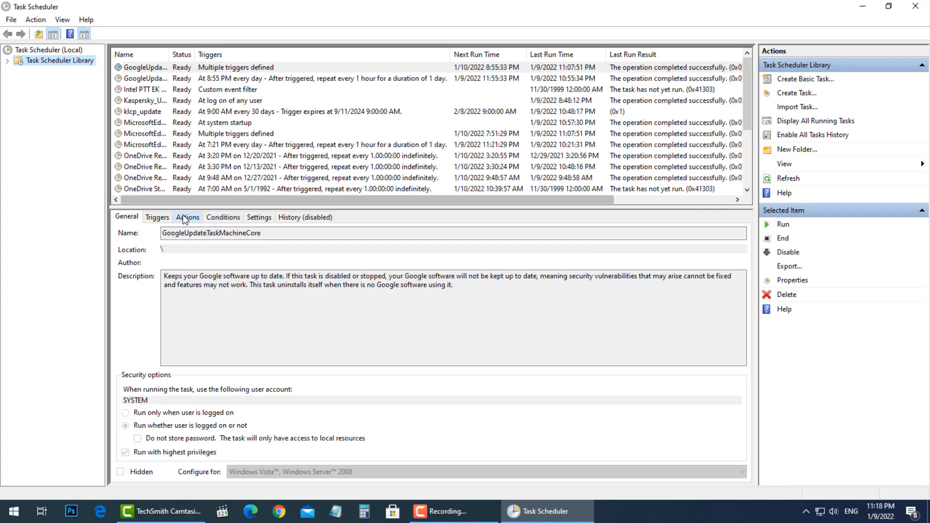
click(188, 217)
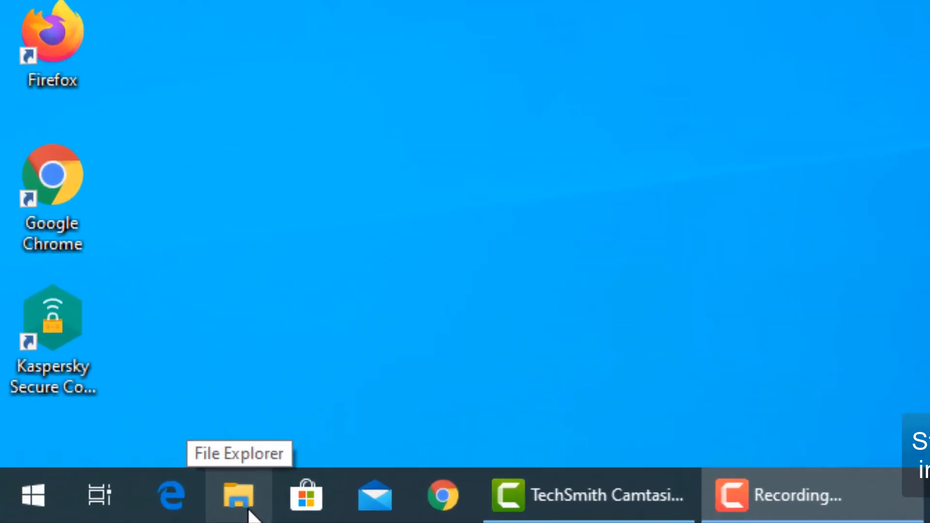
Enable Safe boot (Minimal) on the Boot tab of msconfig and confirm with OK
text(mscon)
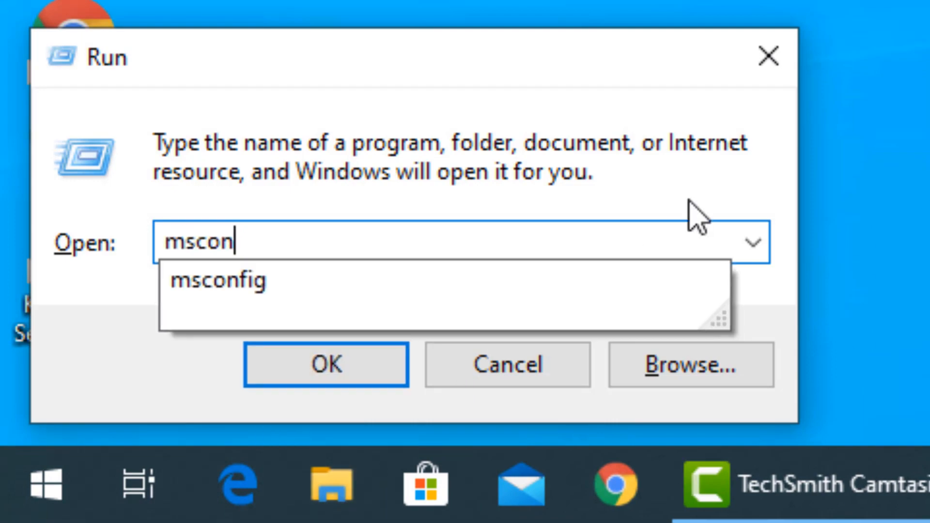
click(326, 365)
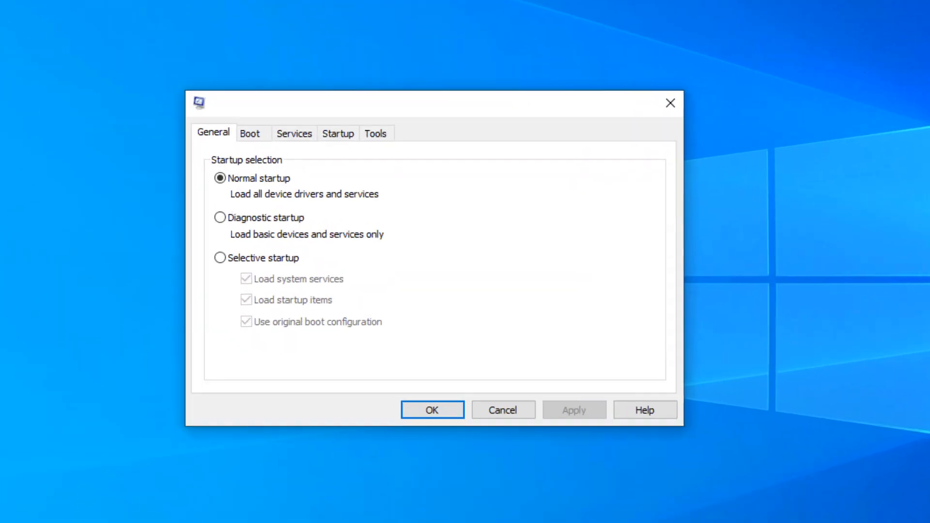
click(251, 133)
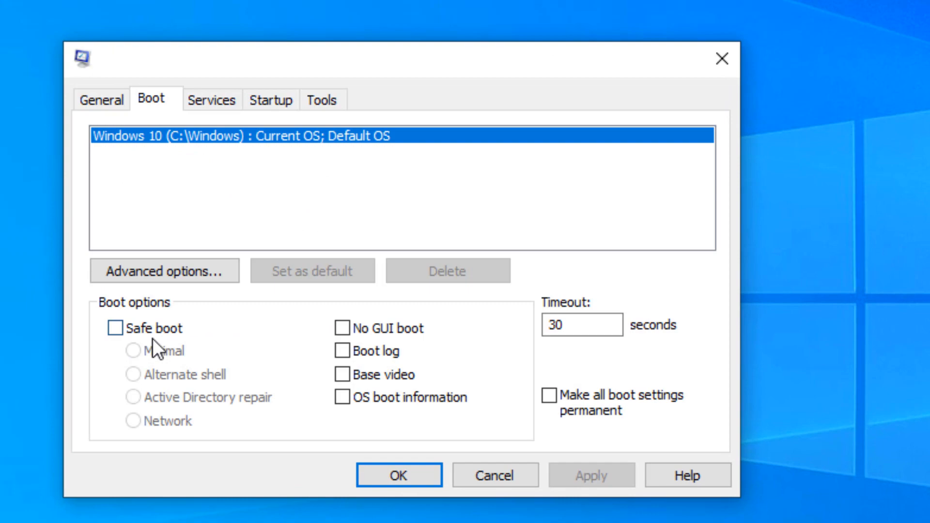
click(114, 329)
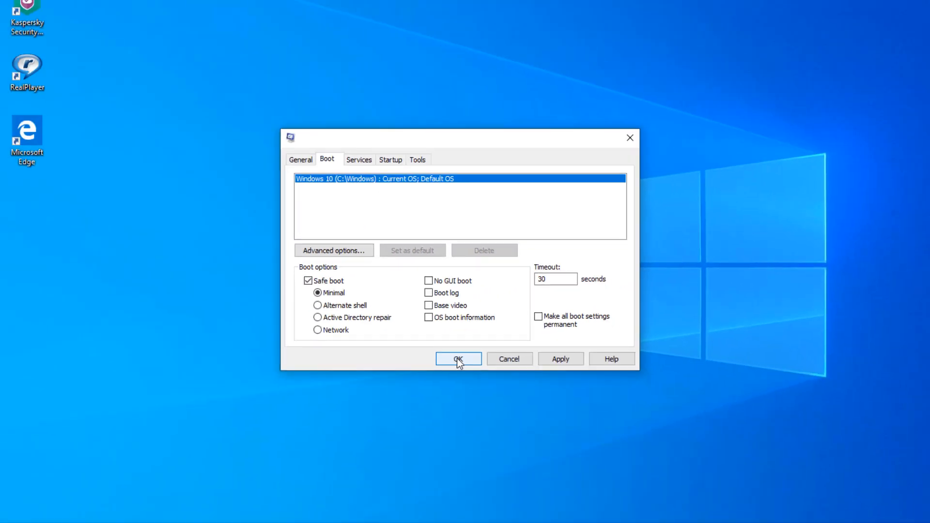
click(458, 358)
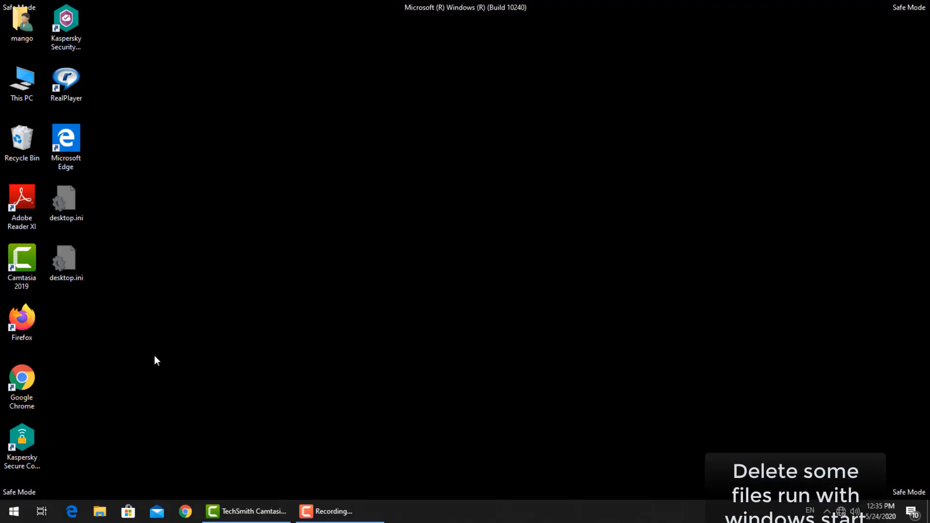
Browse File Explorer to the all-users Startup folder under ProgramData\Microsoft\Windows\Start Menu\Programs
key(Win+e)
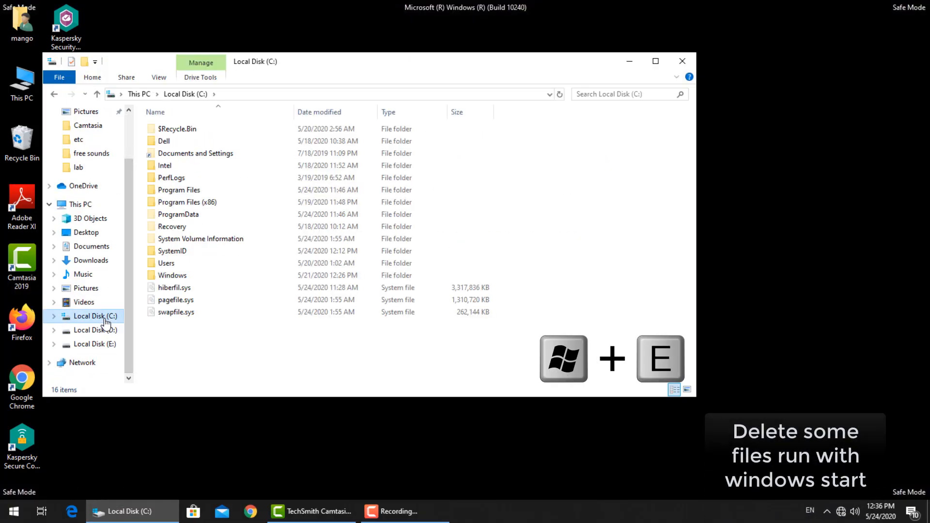
double_click(178, 214)
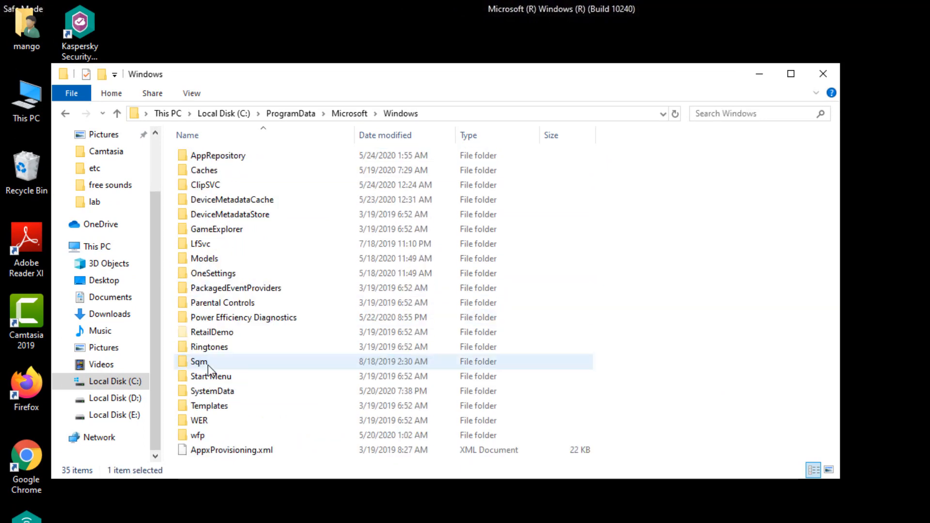
double_click(207, 376)
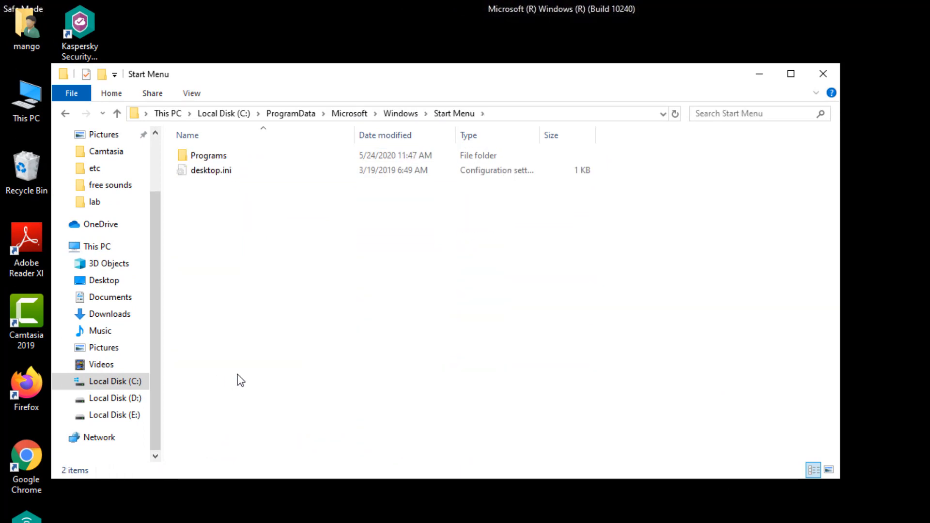
double_click(207, 155)
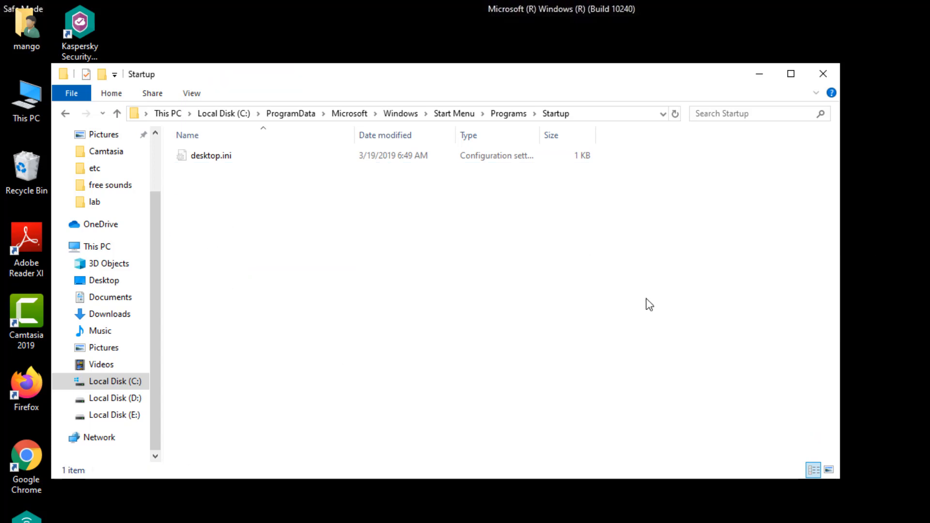
Browse to the user's Startup folder under AppData\Roaming\Microsoft\Windows\Start Menu\Programs
click(115, 381)
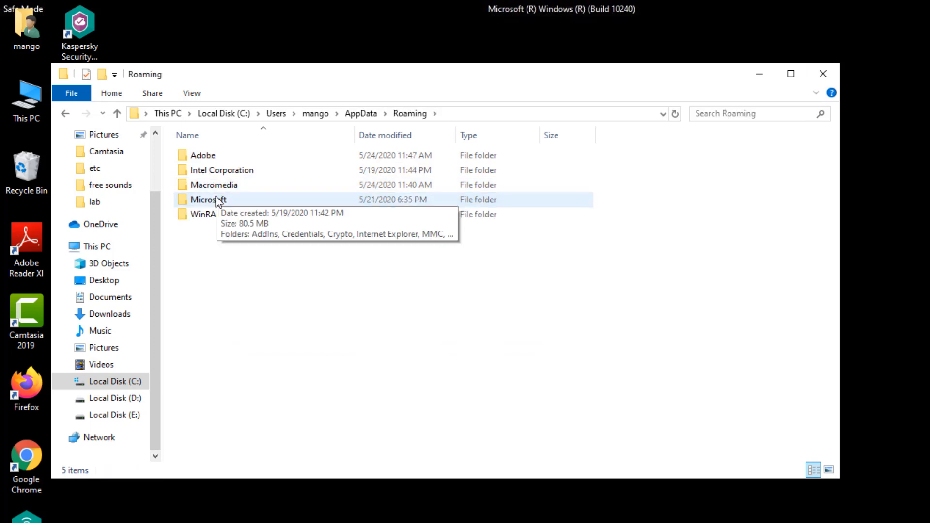
double_click(205, 199)
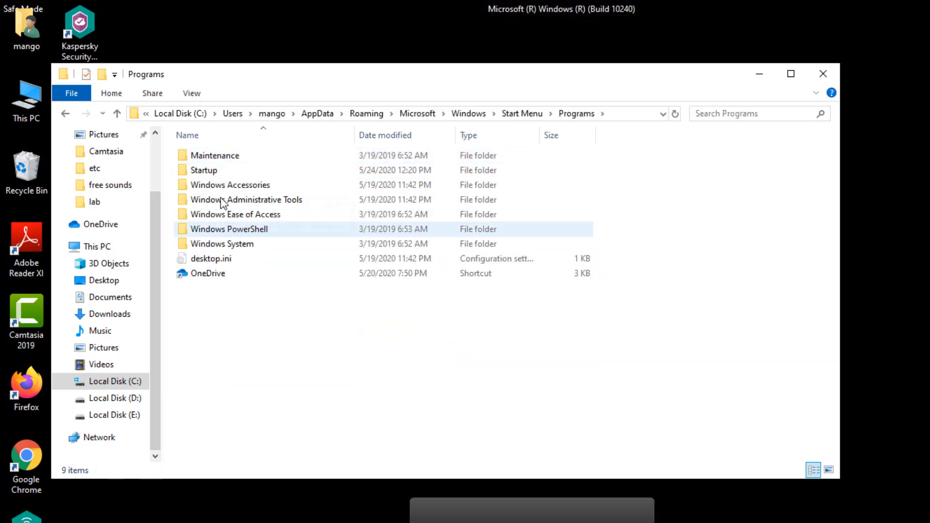
double_click(202, 170)
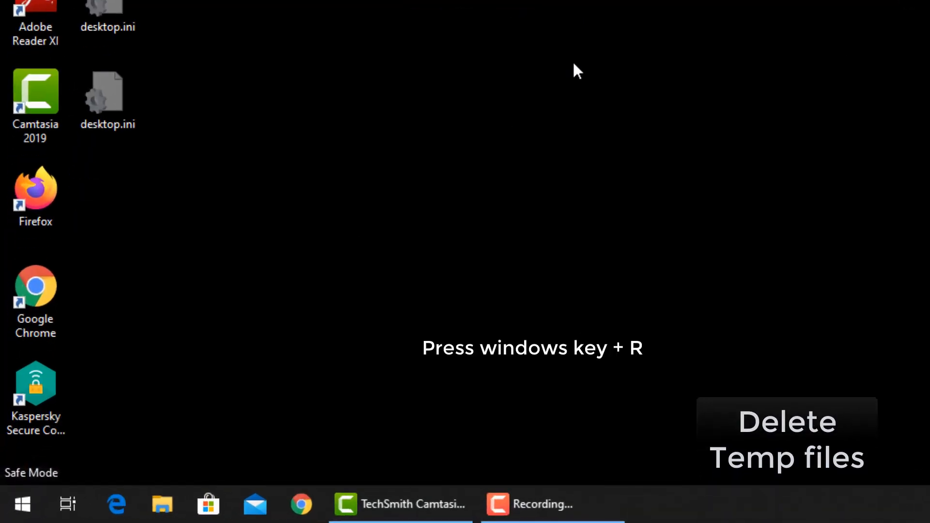
Run %temp% to view the temporary files folder
key(Win+R)
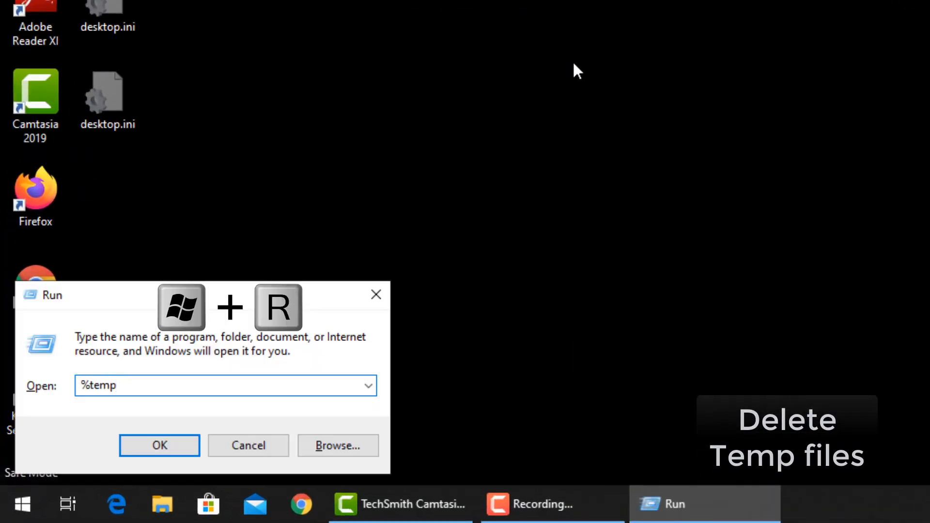
click(158, 445)
text(msconfig)
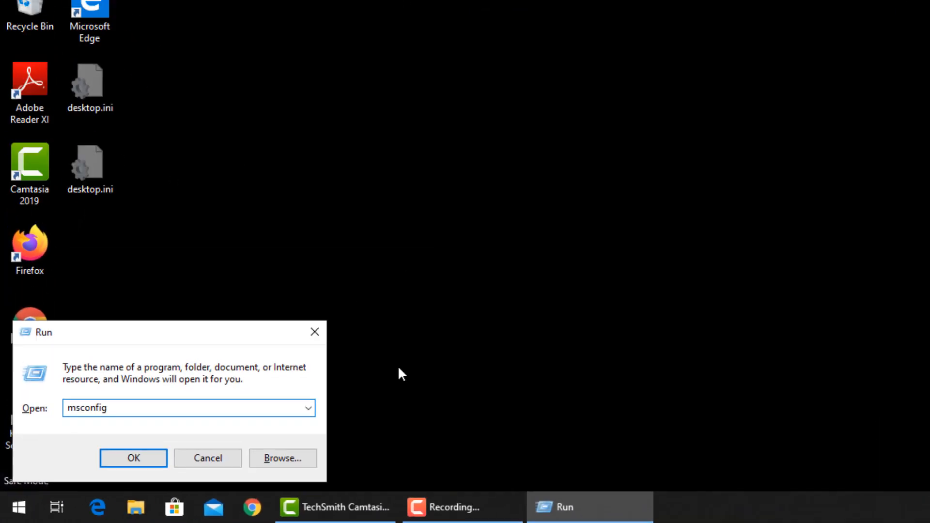
Reopen msconfig, untick Safe boot on the Boot tab and confirm so Windows starts normally
click(133, 459)
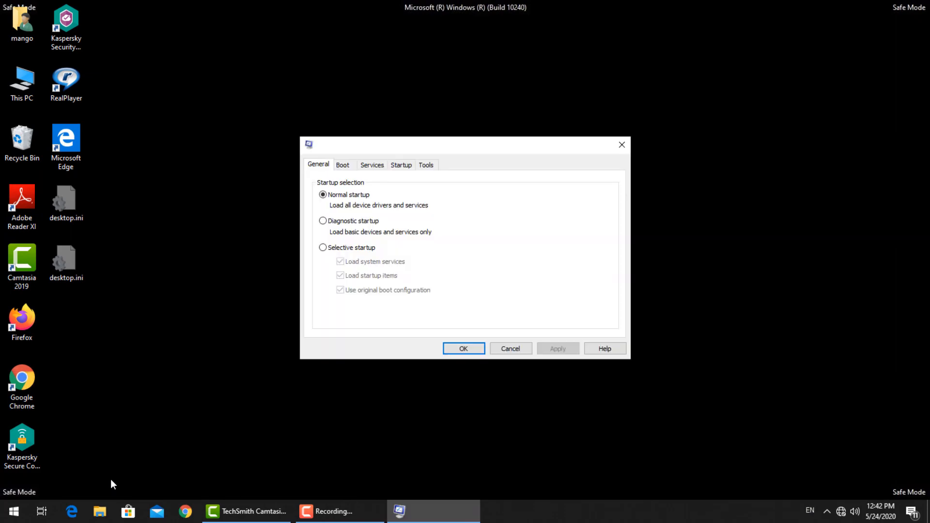
click(343, 165)
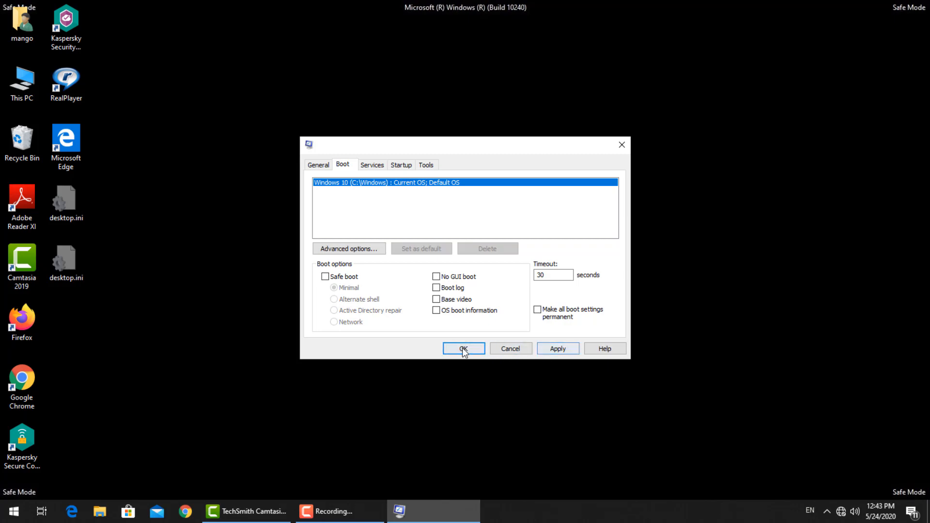
click(463, 349)
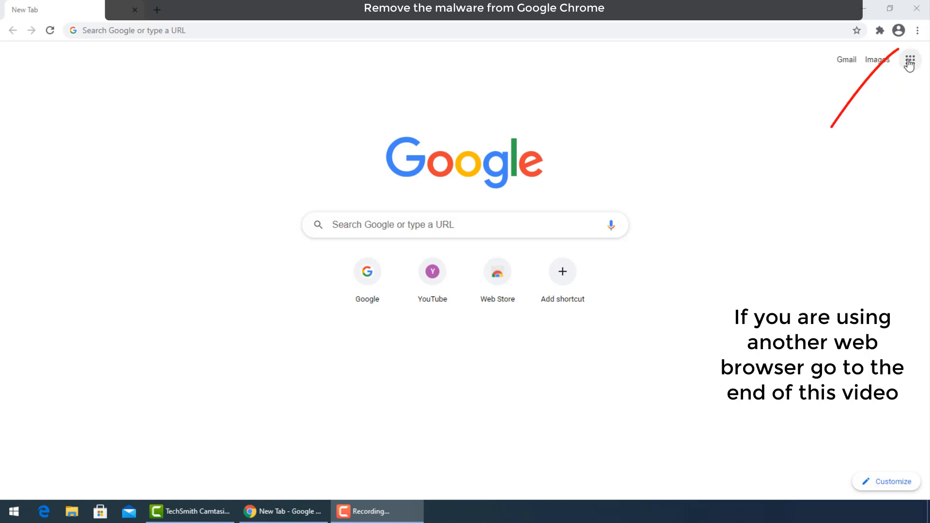
mouse_move(919, 30)
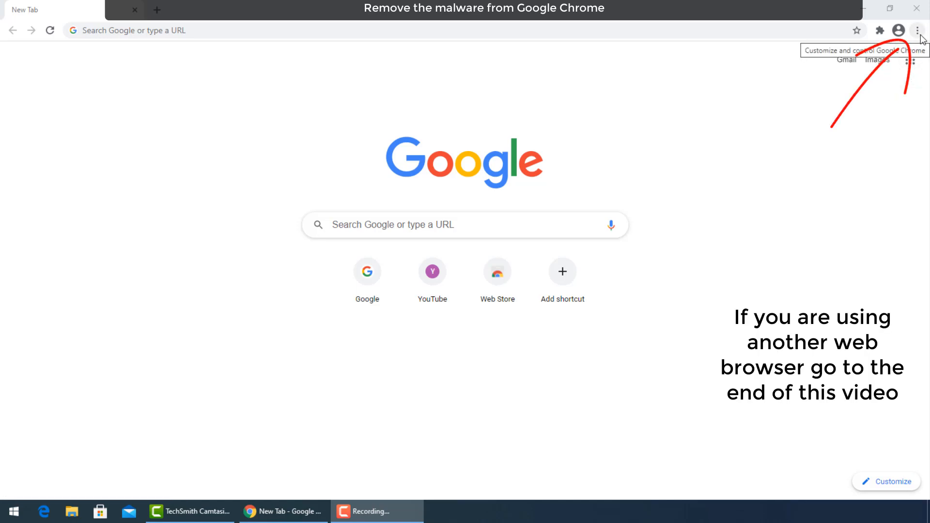
Go to Chrome Settings and scroll to the Privacy and security section
click(917, 30)
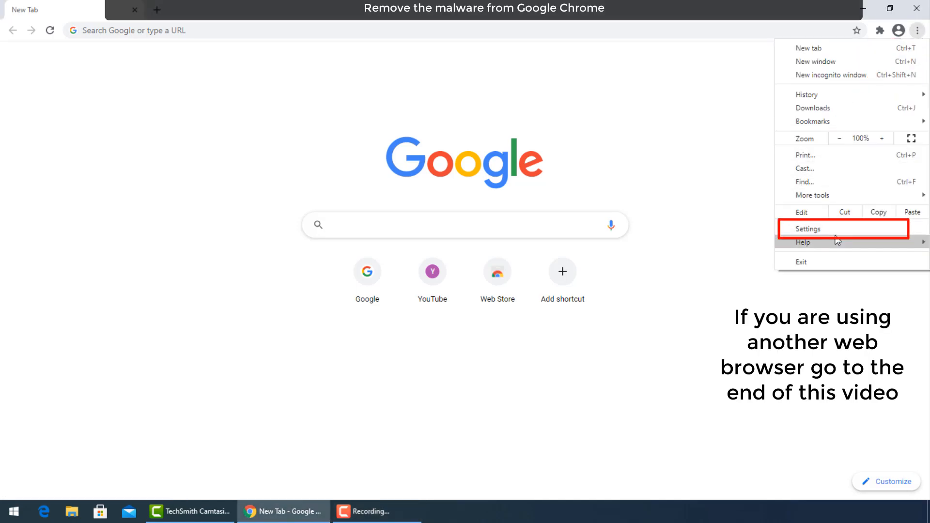
click(808, 229)
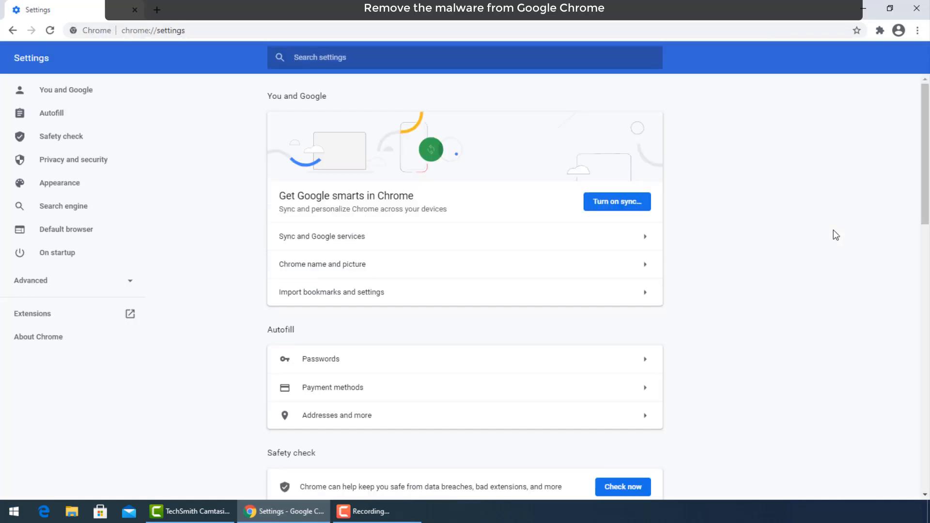
mouse_move(795, 343)
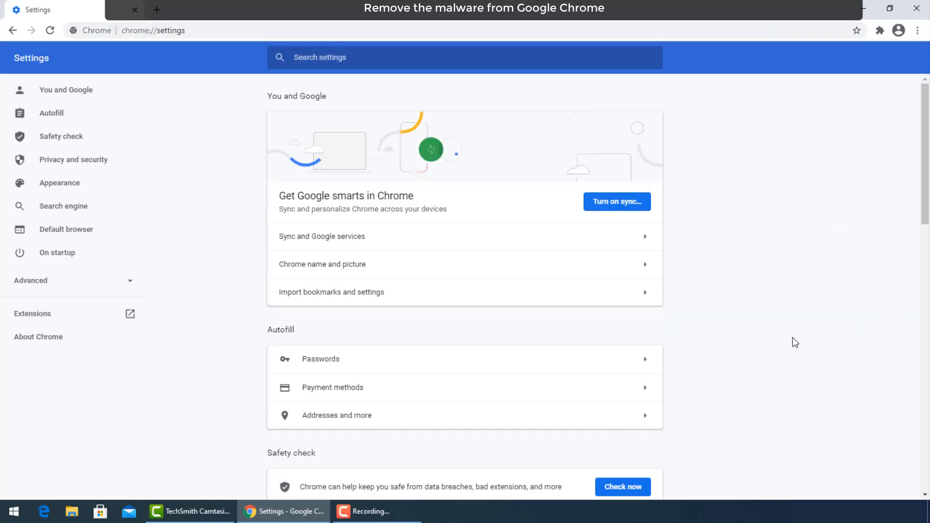
scroll(down, 3)
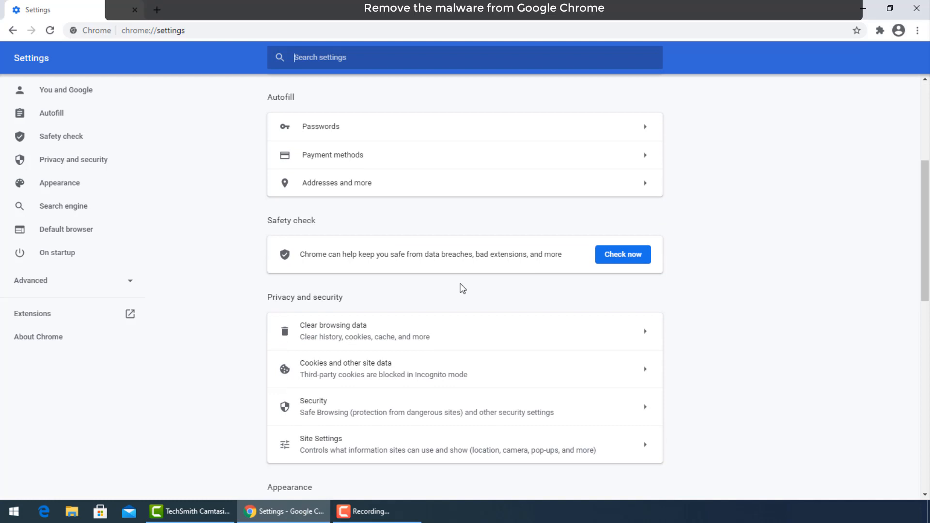
mouse_move(370, 337)
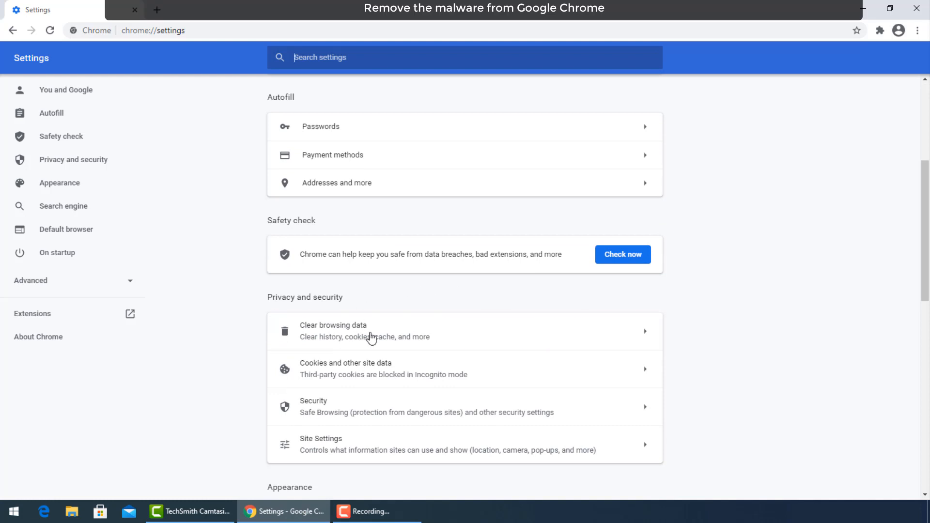
Clear browsing data for the chosen time range, including Passwords and Autofill from the Advanced options
click(333, 331)
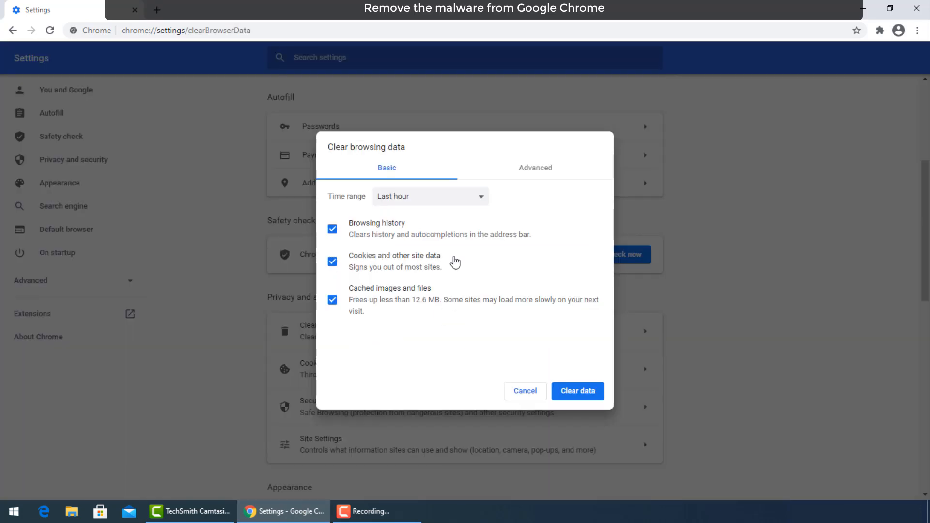
click(430, 195)
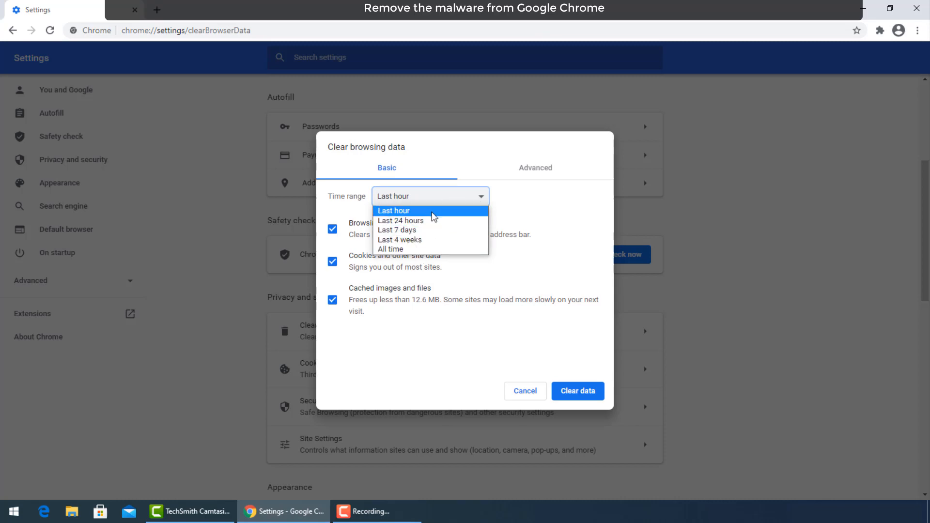
click(397, 229)
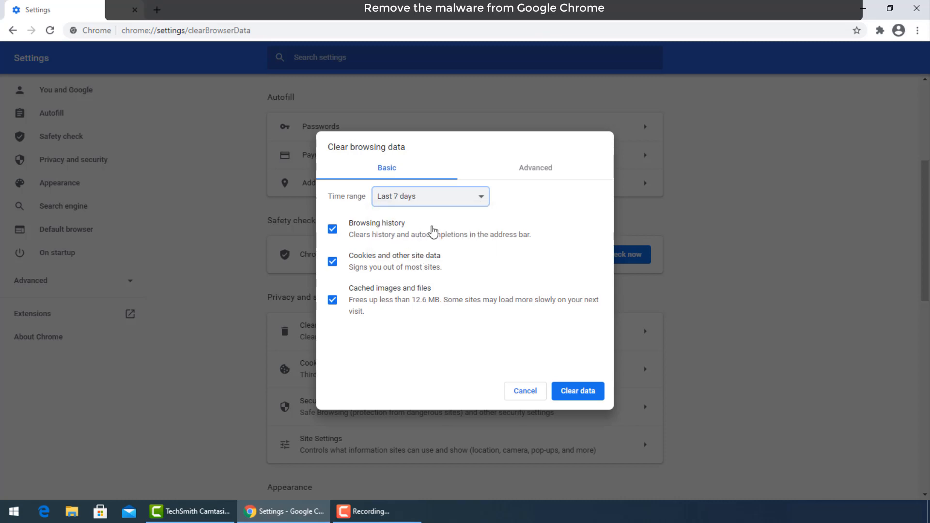
mouse_move(381, 294)
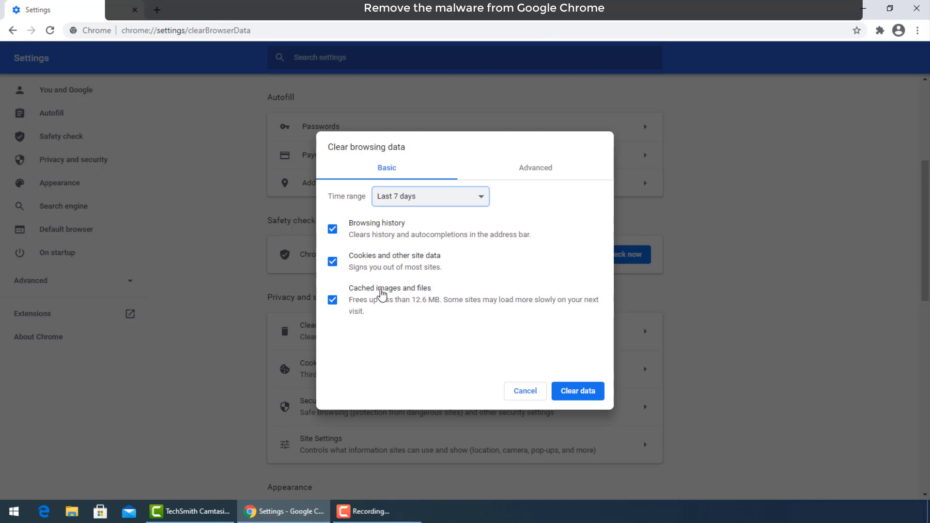
click(534, 168)
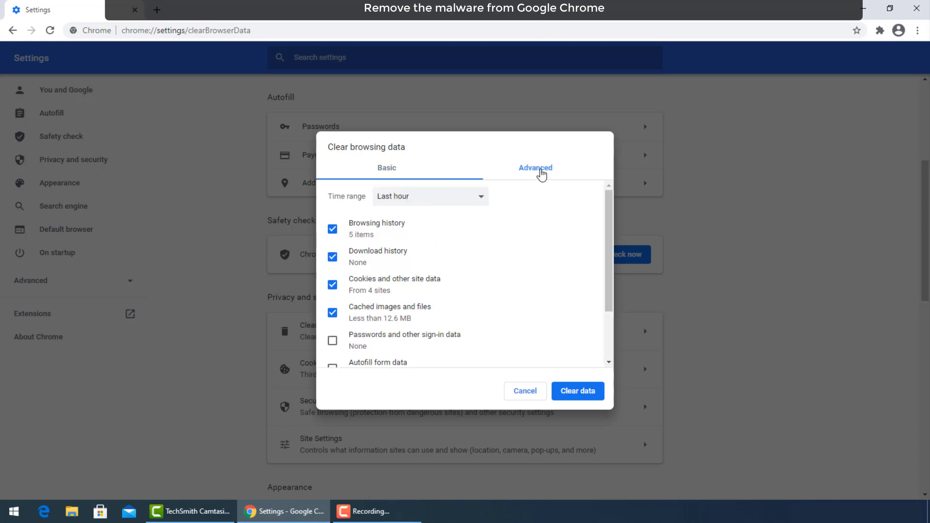
click(431, 196)
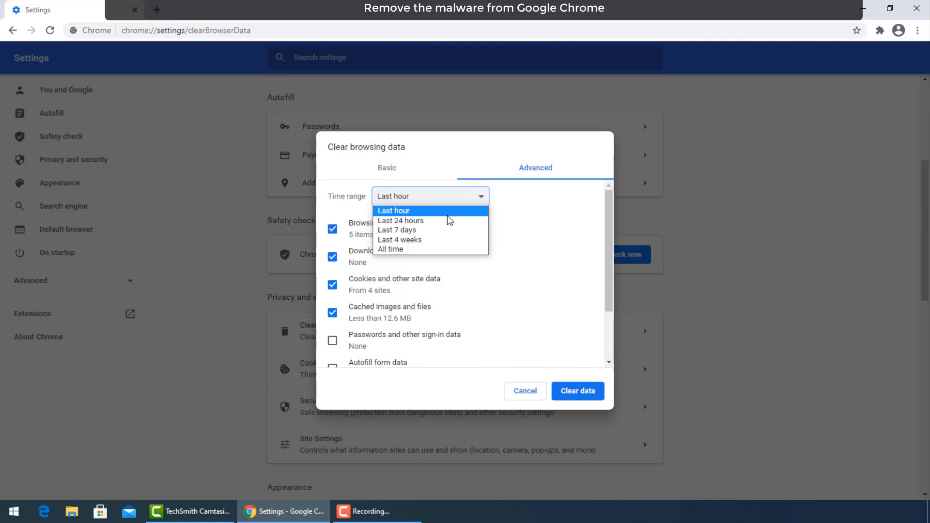
click(397, 231)
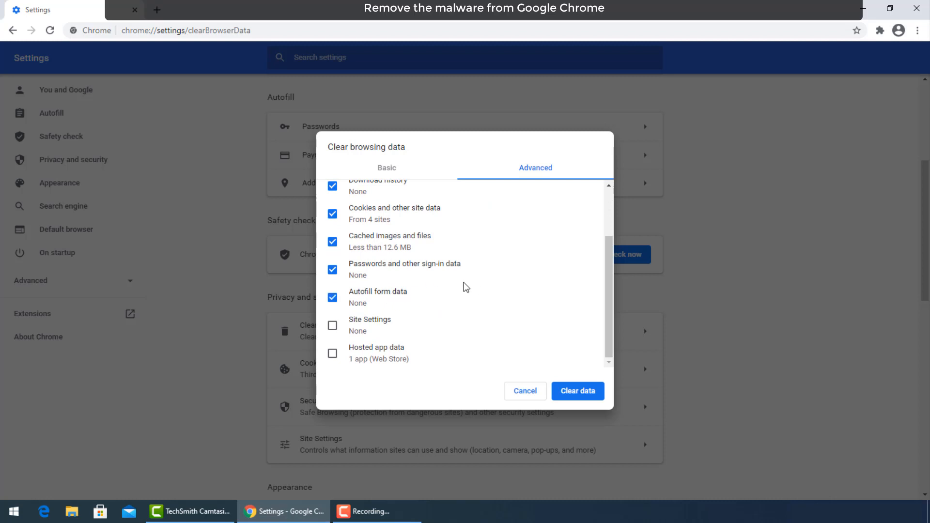
click(331, 326)
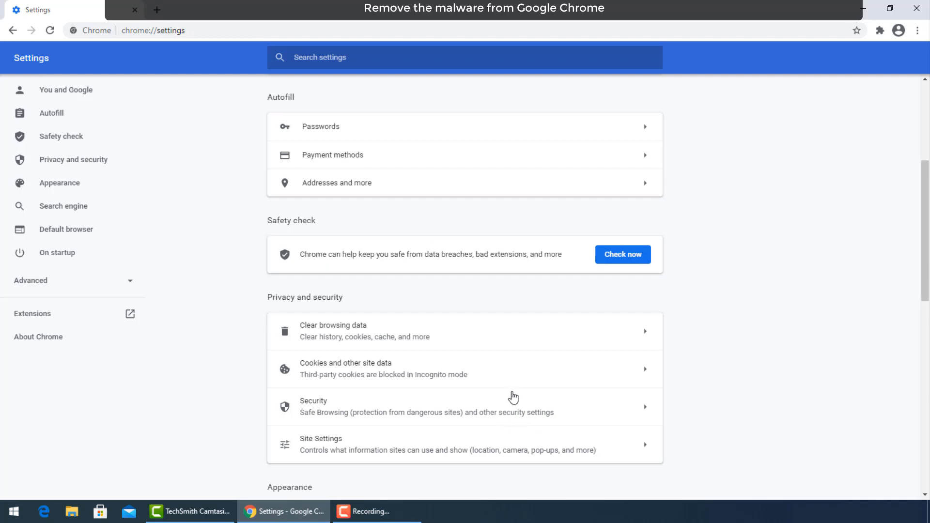
mouse_move(751, 358)
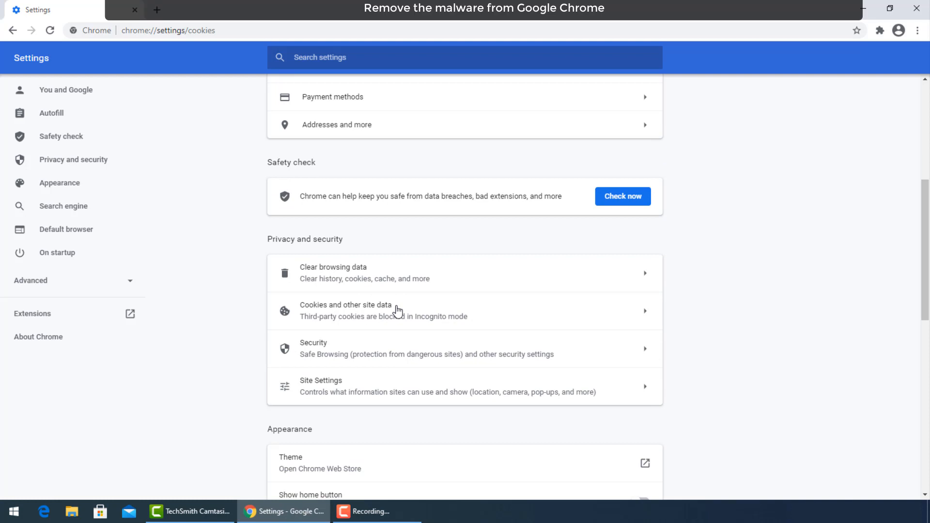
Switch on 'Clear cookies and site data when you quit Chrome' in the cookie settings
click(347, 310)
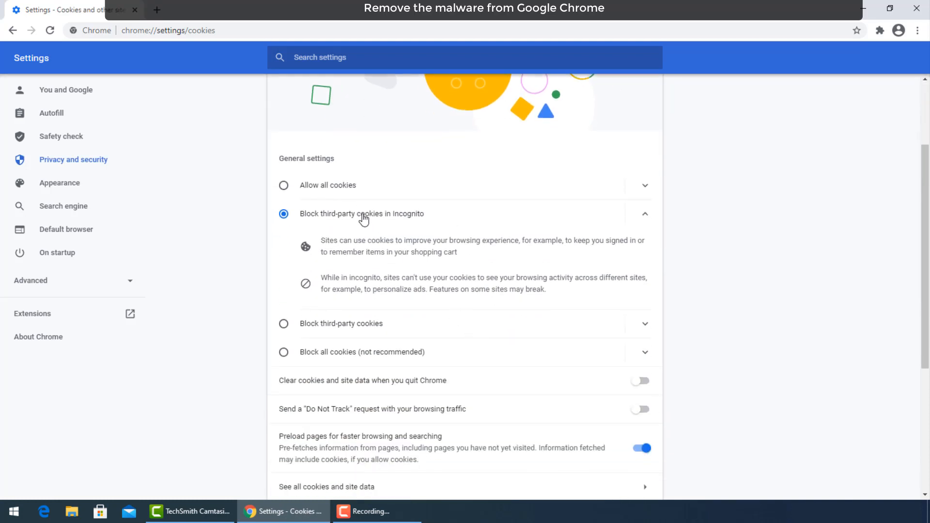
mouse_move(507, 242)
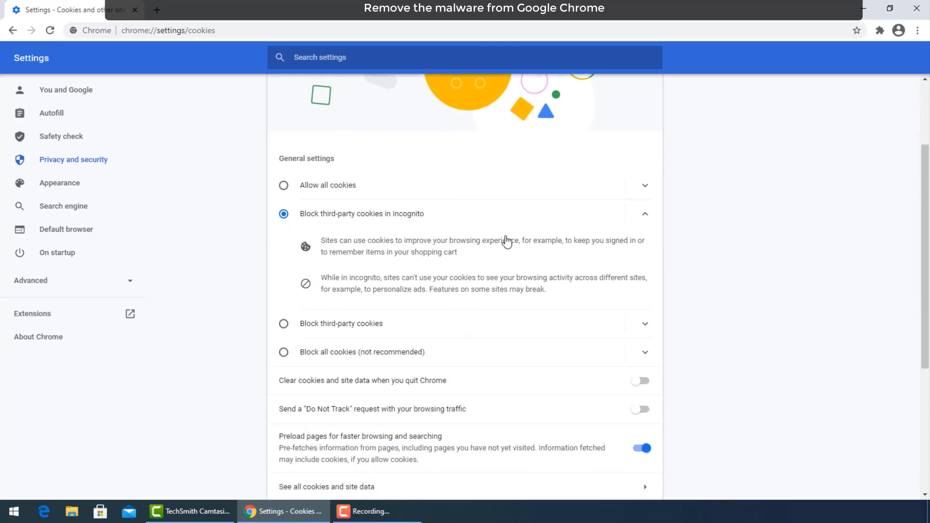
scroll(down, 3)
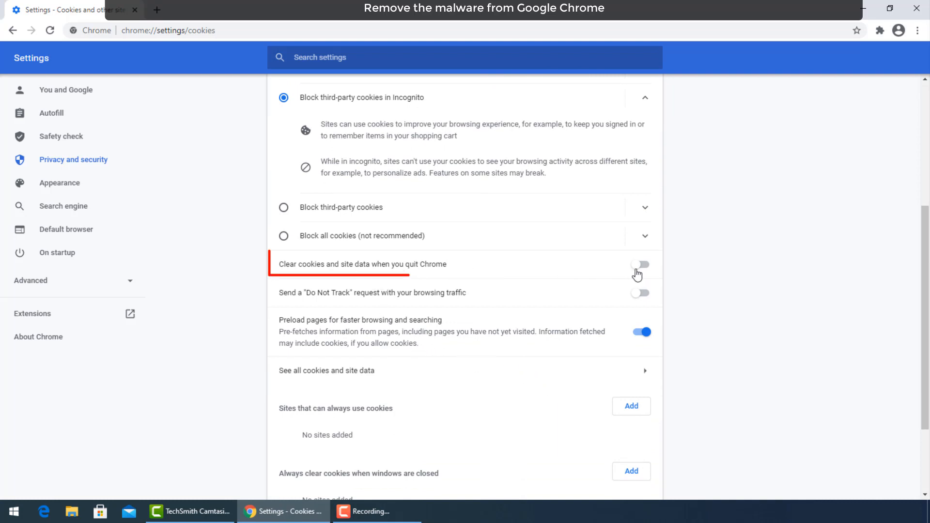
click(640, 265)
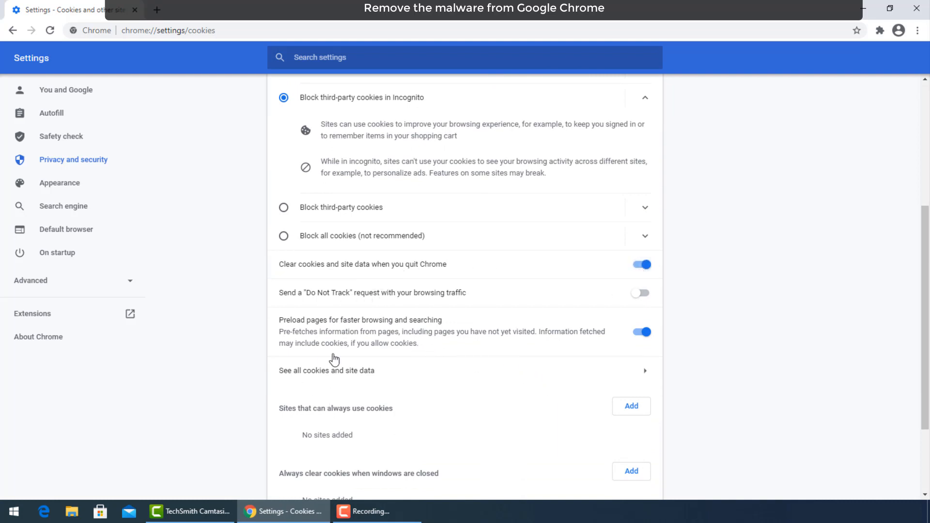
Switch on 'Send a Do Not Track request' and confirm it
scroll(down, 3)
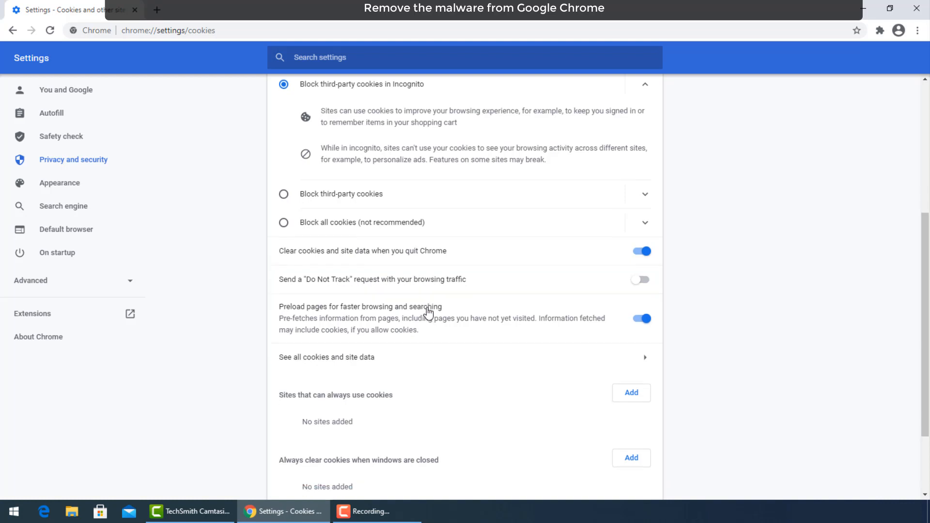
scroll(down, 3)
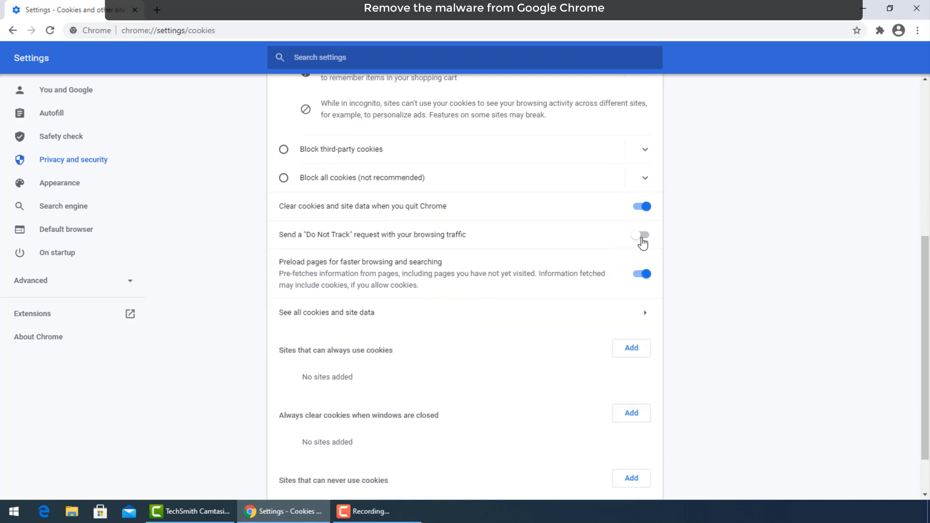
click(641, 236)
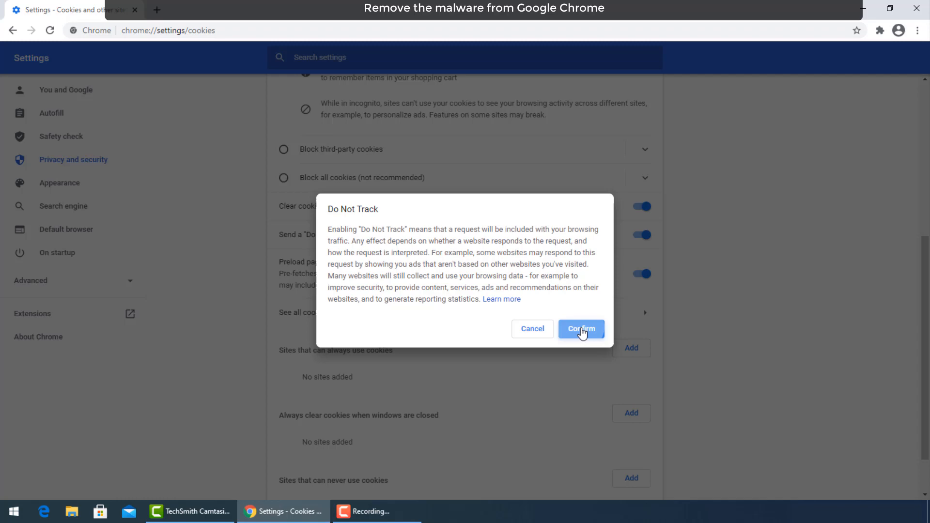
click(581, 330)
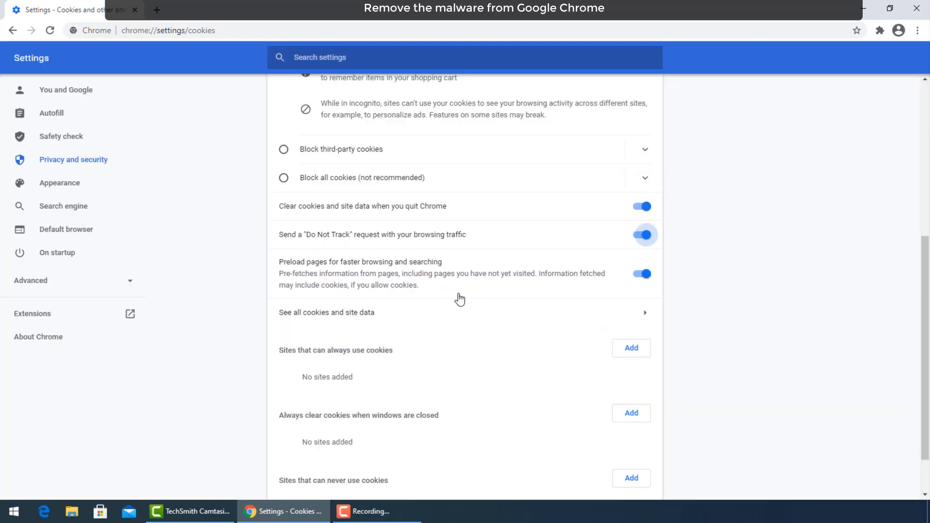
scroll(down, 3)
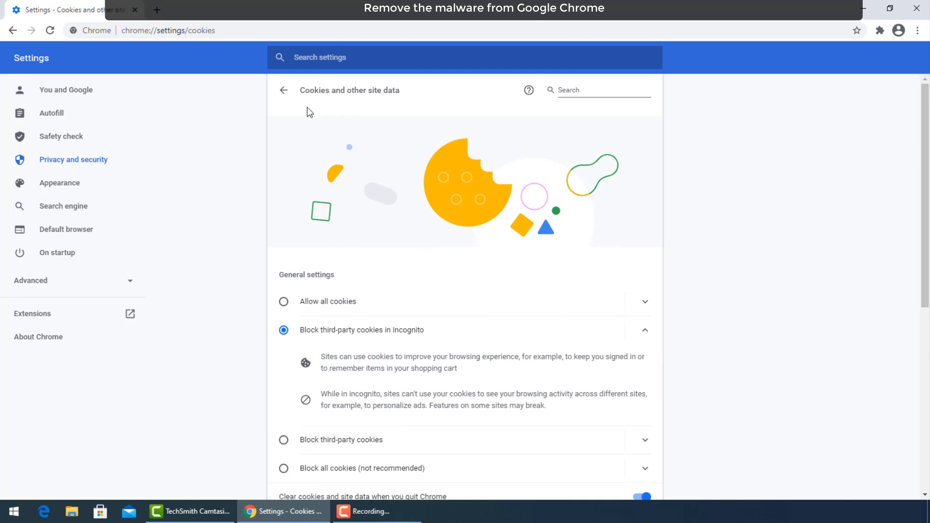
click(284, 90)
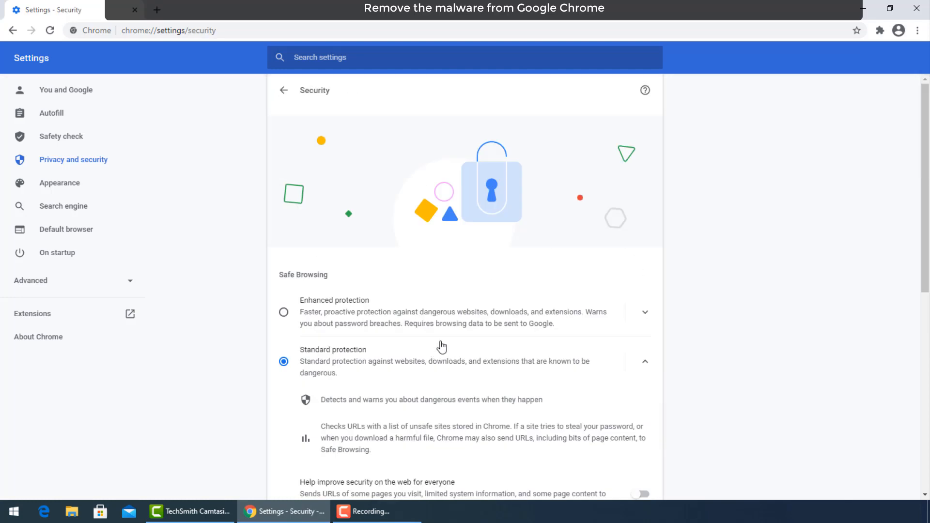
scroll(down, 3)
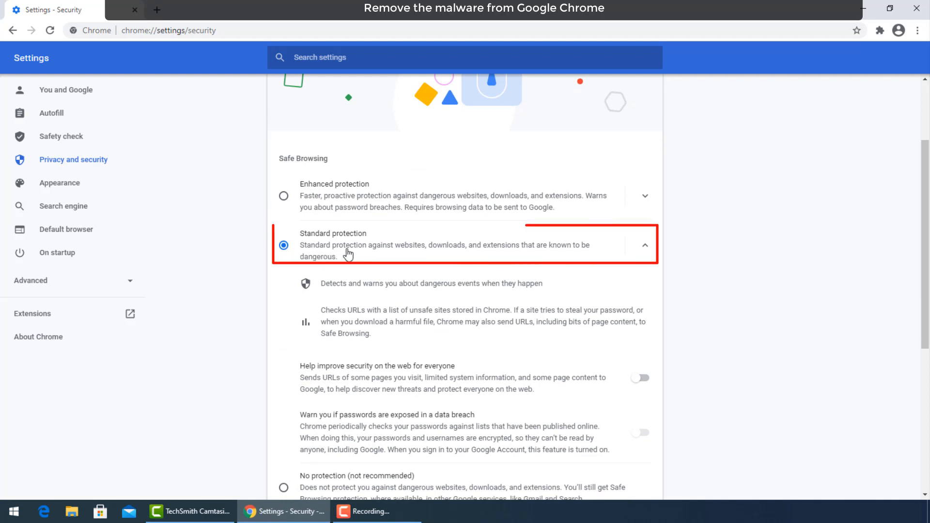
scroll(down, 3)
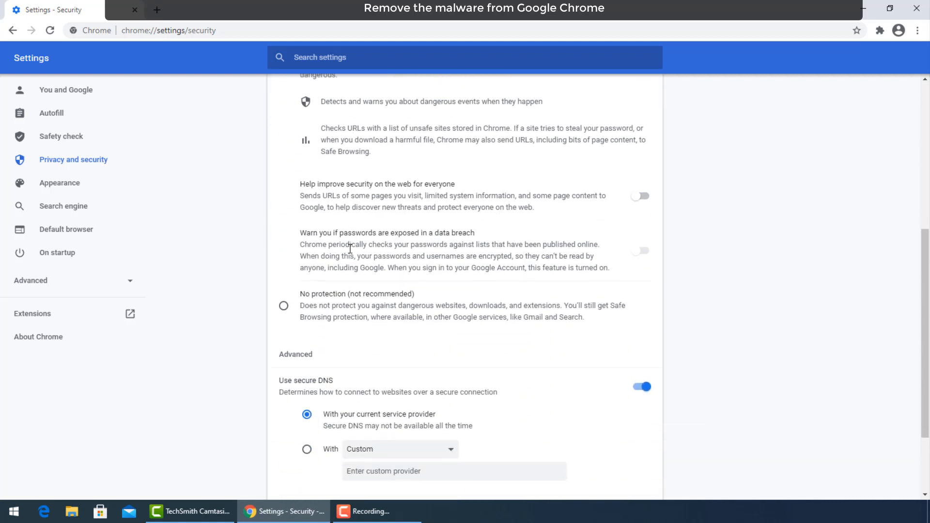
scroll(down, 3)
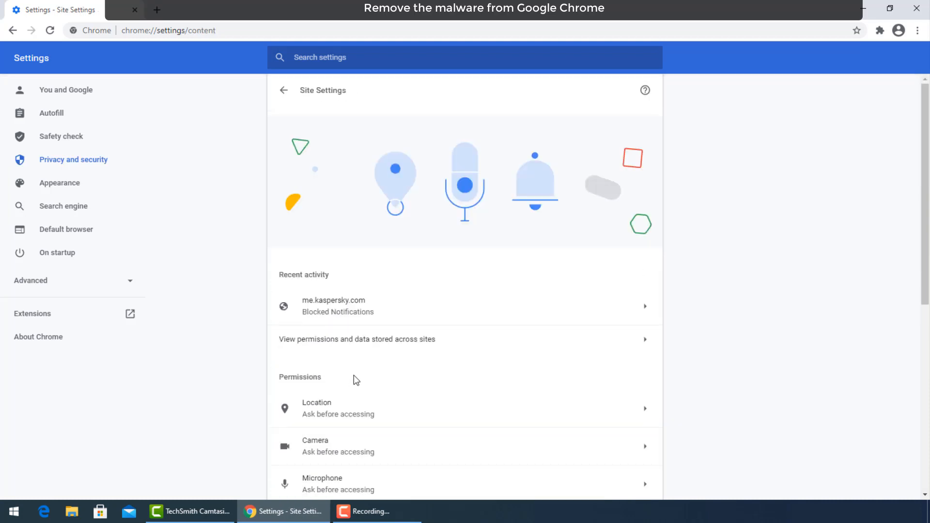
Block all sites from accessing Location and the Camera in Site Settings
scroll(down, 3)
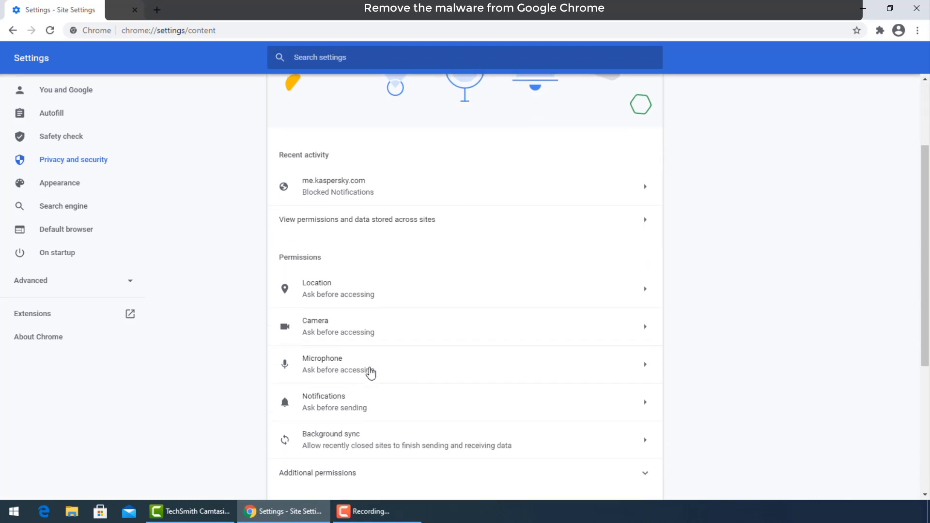
scroll(down, 3)
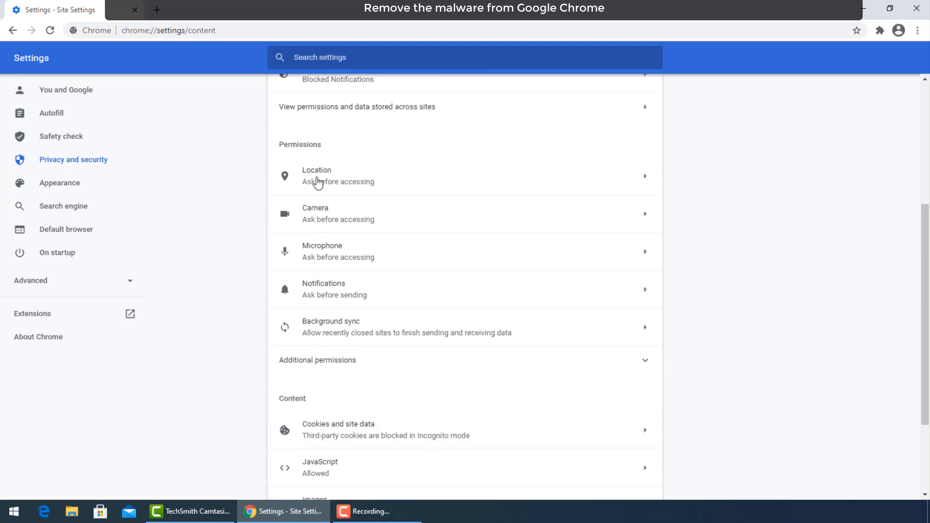
click(329, 175)
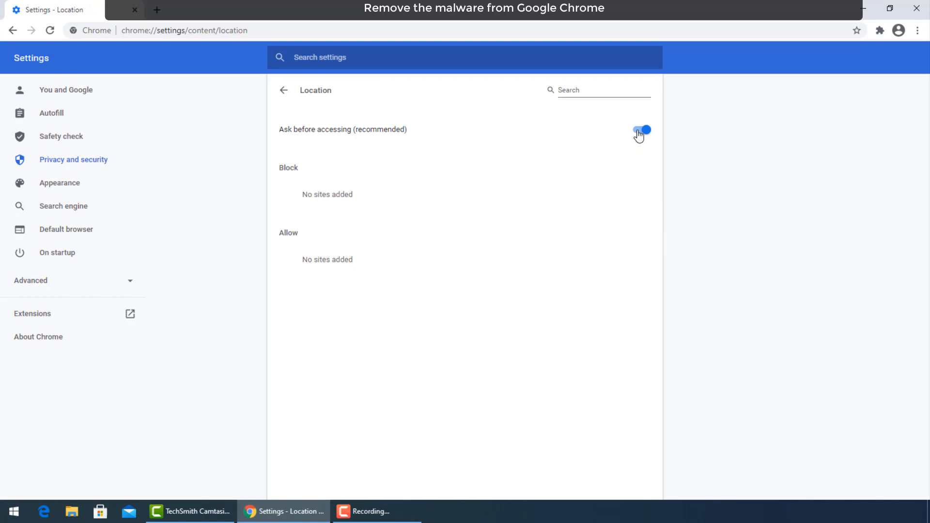
click(642, 130)
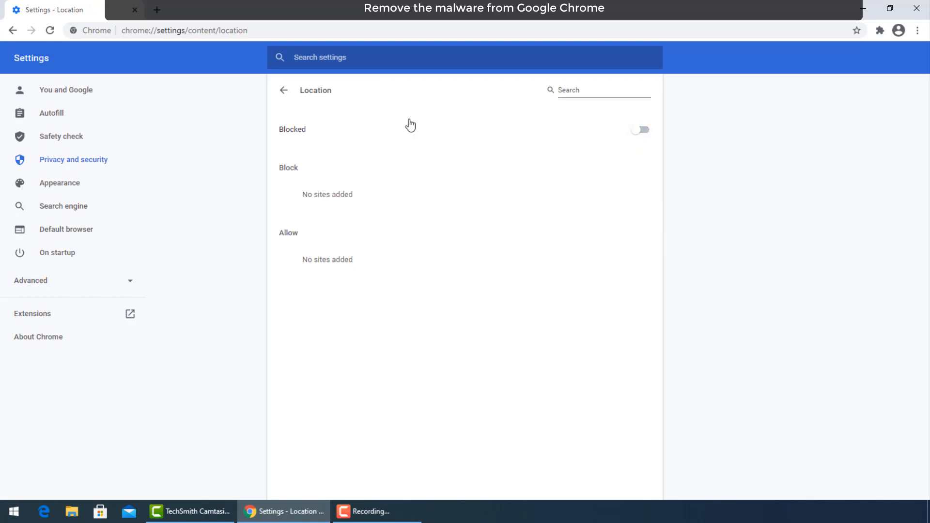
click(283, 90)
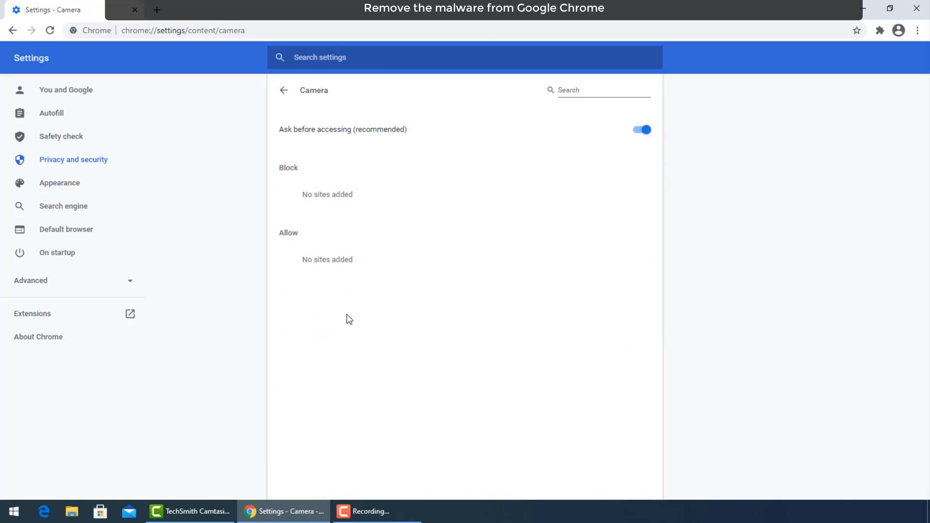
click(642, 130)
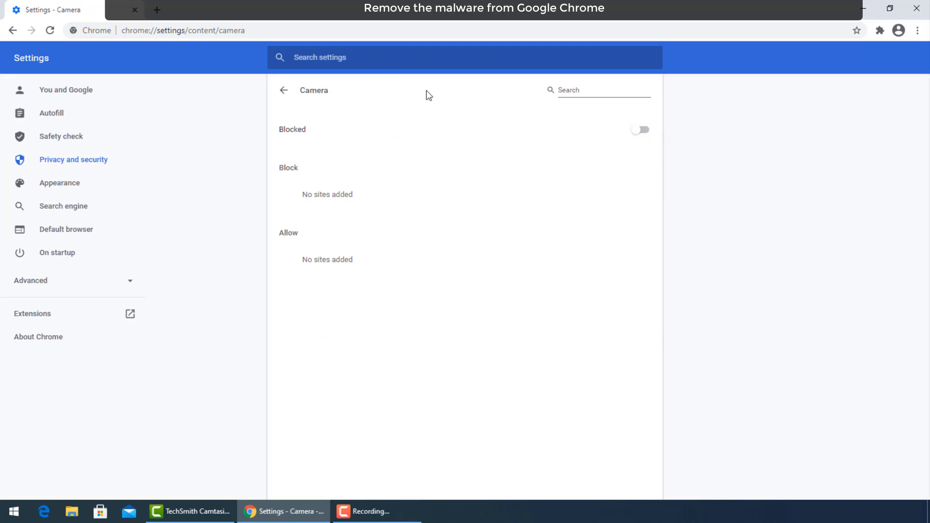
click(283, 90)
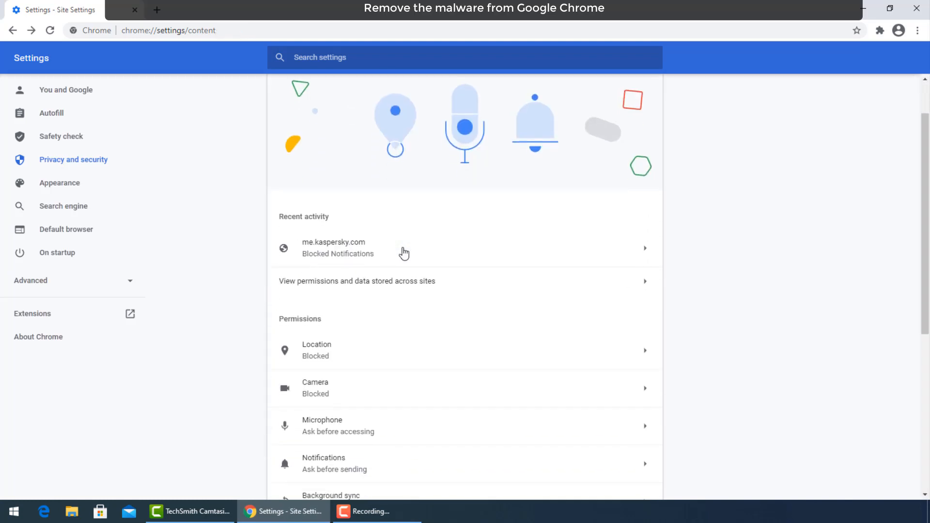
Check that Pop-ups and redirects remain Blocked with no sites listed
scroll(down, 3)
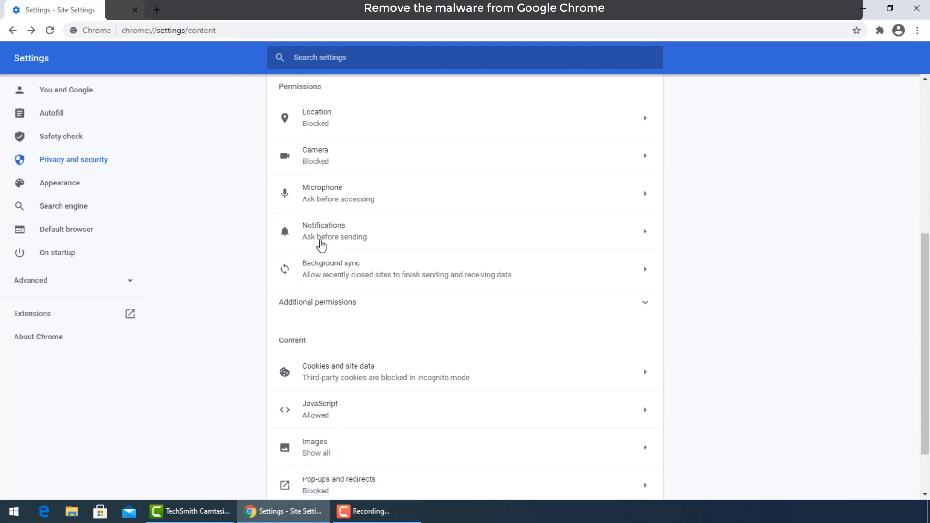
mouse_move(318, 281)
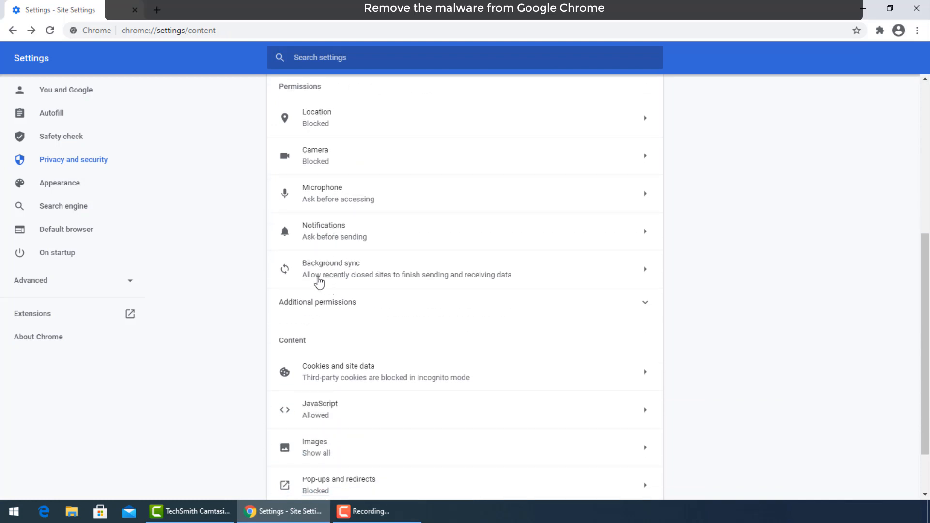
mouse_move(321, 276)
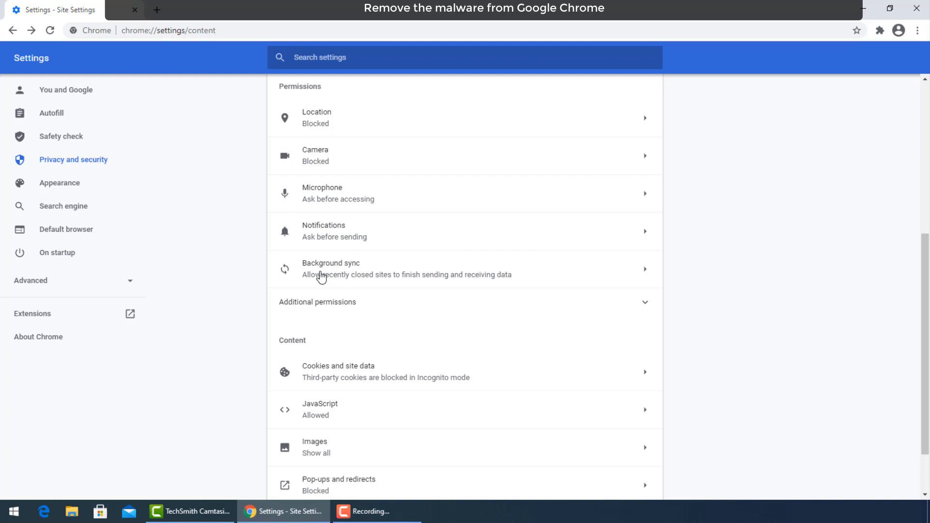
scroll(down, 3)
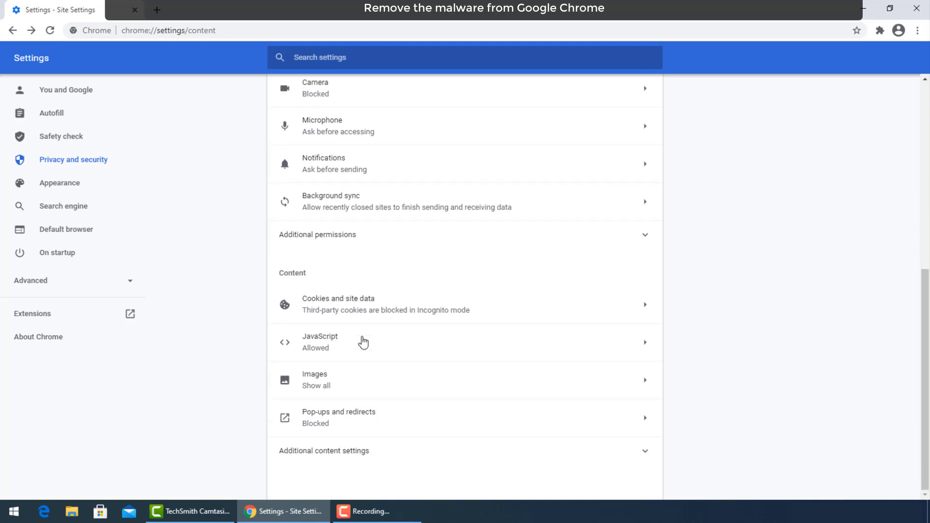
mouse_move(450, 399)
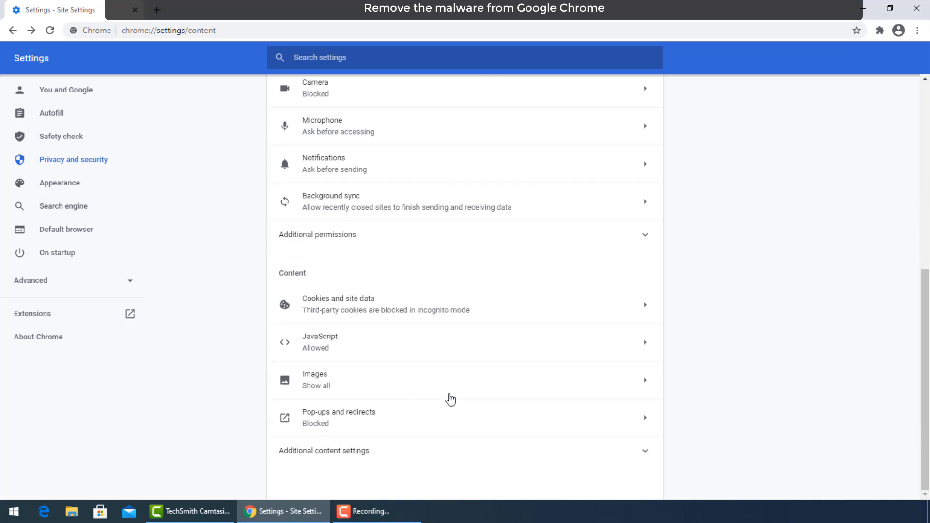
click(340, 418)
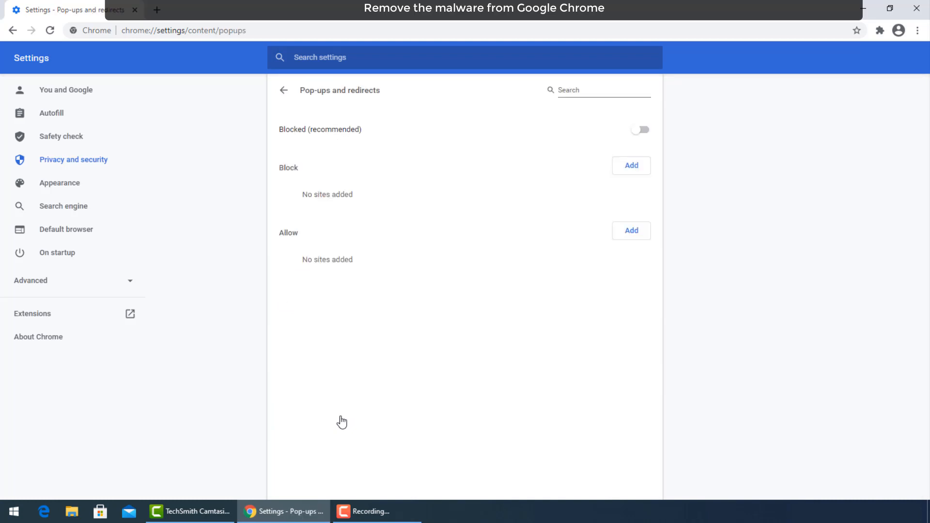
mouse_move(305, 135)
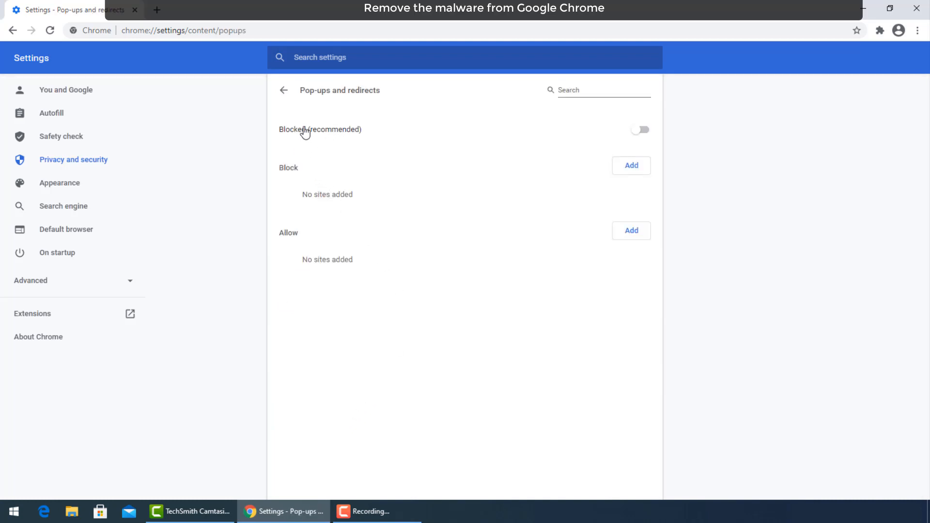
mouse_move(292, 91)
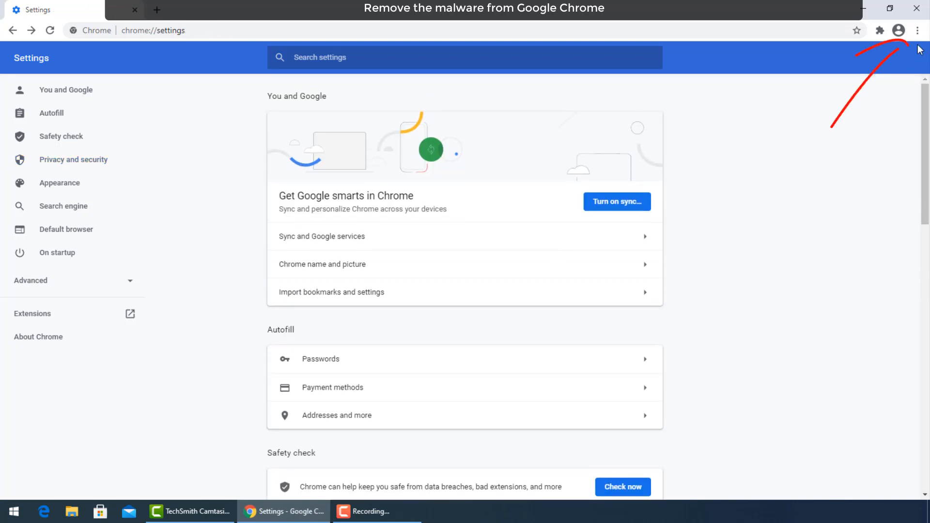
Go to the Extensions page via More tools and start removing the Tabby Cat extension
click(916, 30)
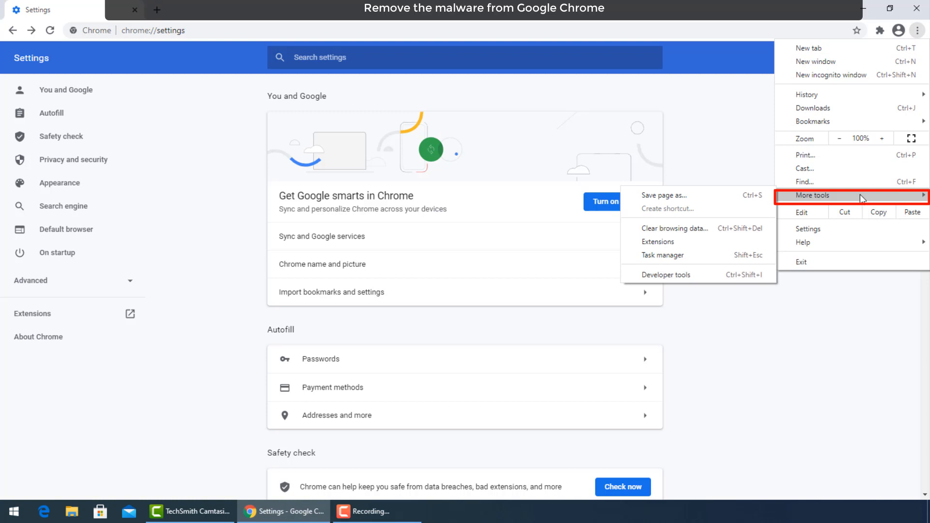
mouse_move(675, 244)
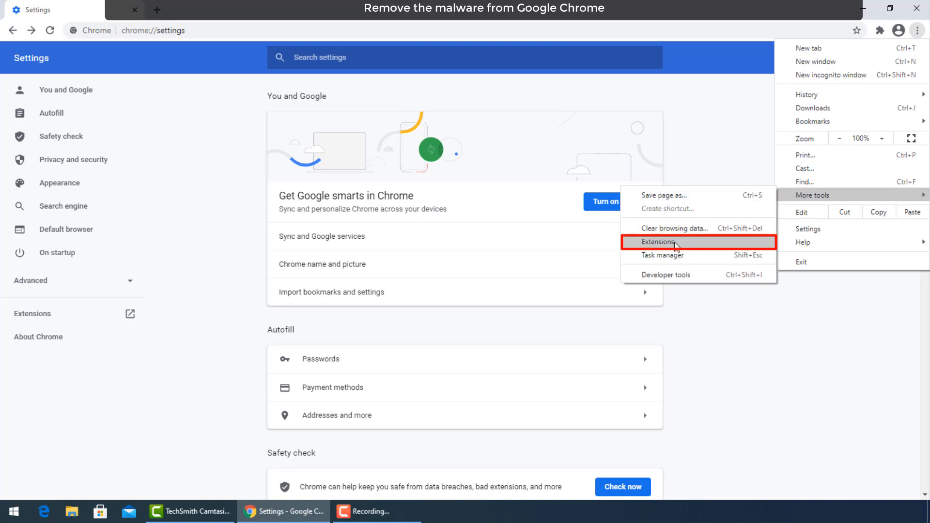
click(657, 242)
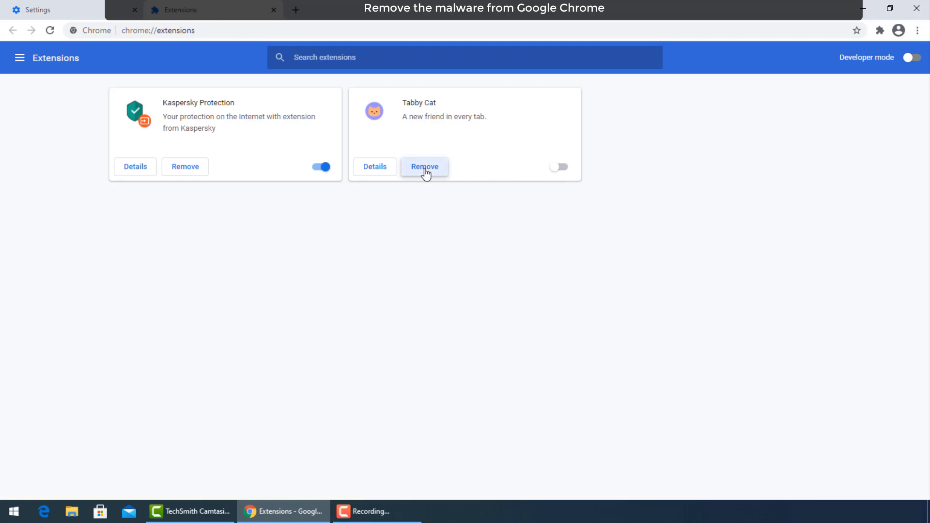
click(425, 167)
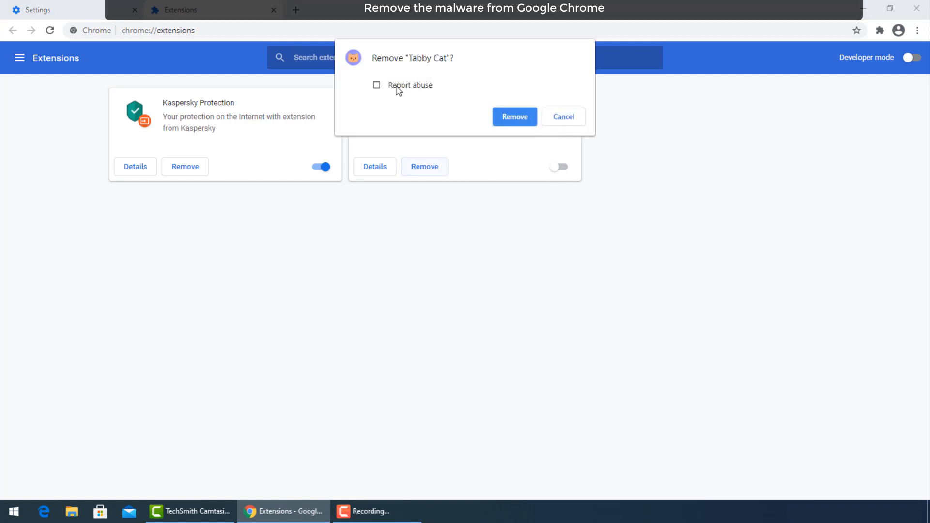